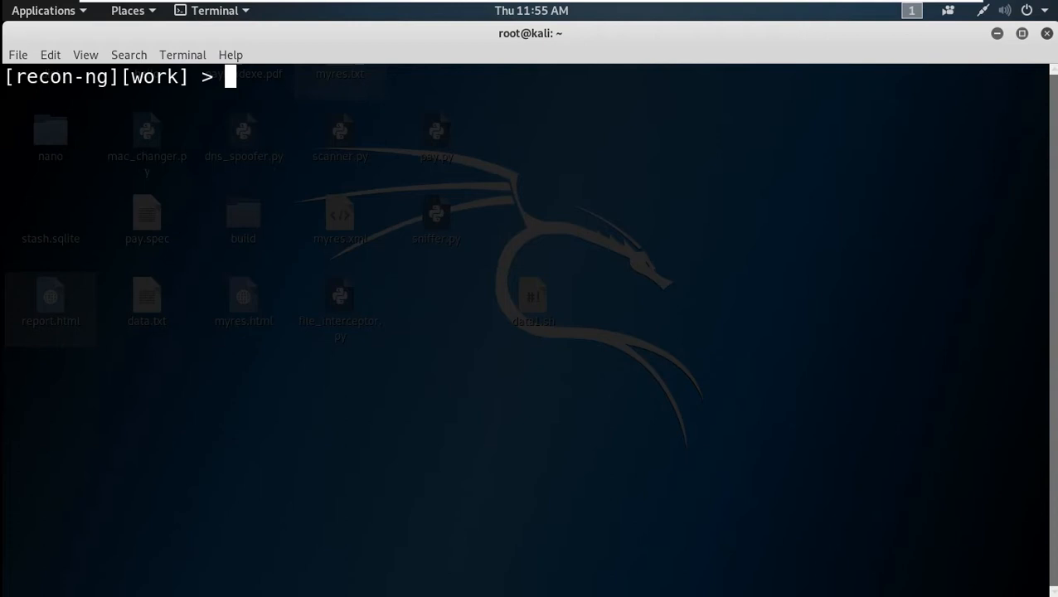
# - Add bbc.com as a host in the work workspace, leaving IP, region, country and coordinates blank
pyautogui.write('add')
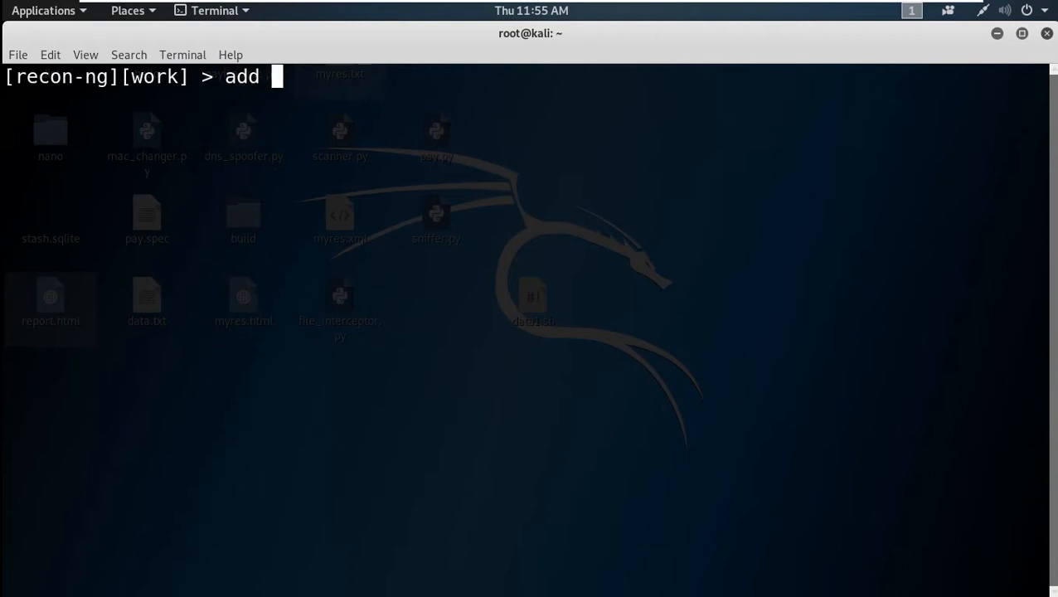
pyautogui.write('hosts')
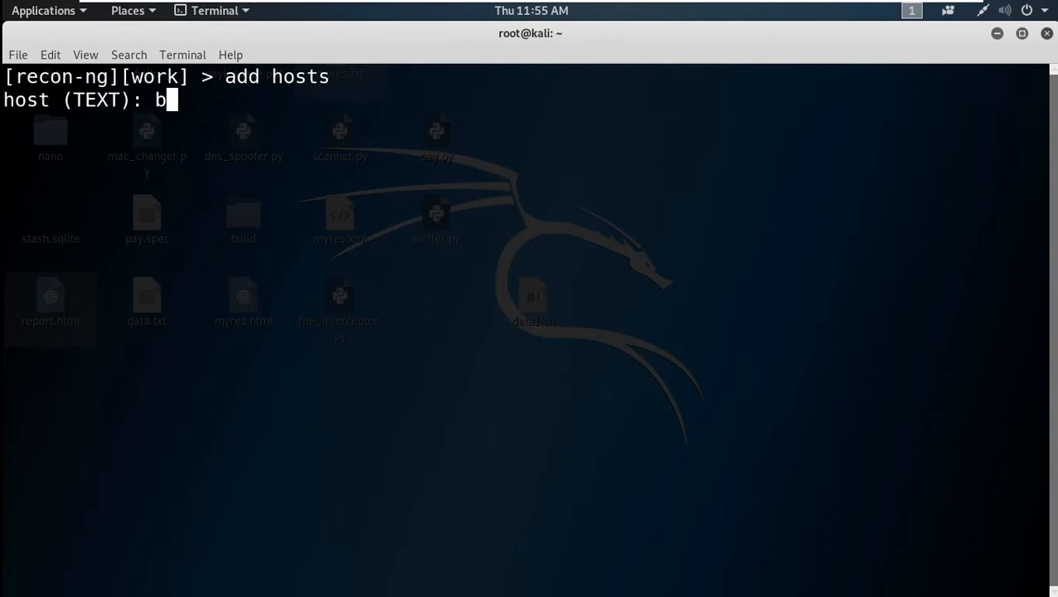
pyautogui.write('bc.com')
pyautogui.write('use ho')
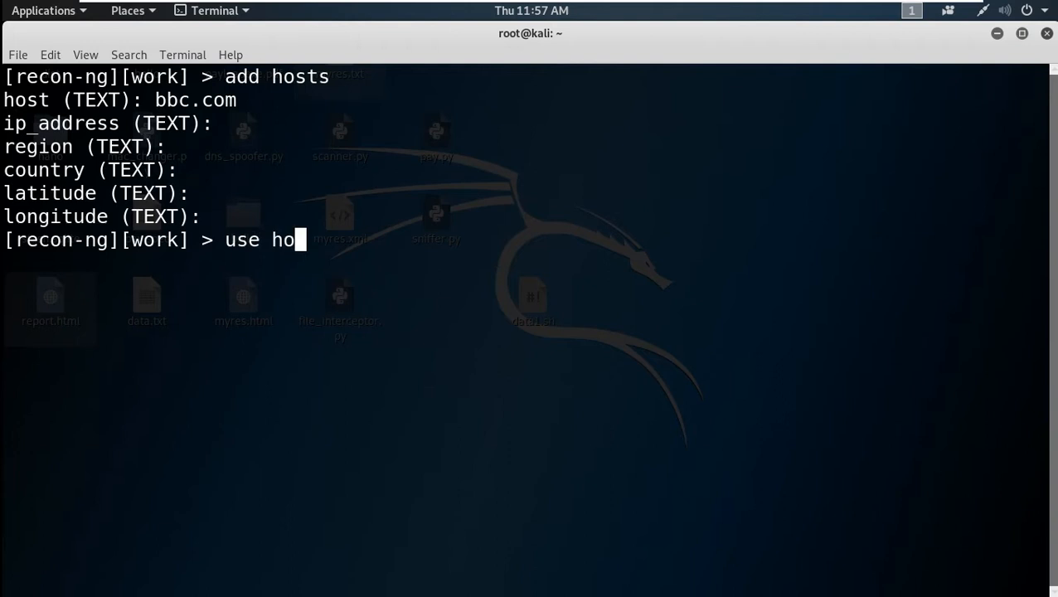
# - Load the hosts-hosts/resolve module, correcting a mistyped module name
pyautogui.write('st')
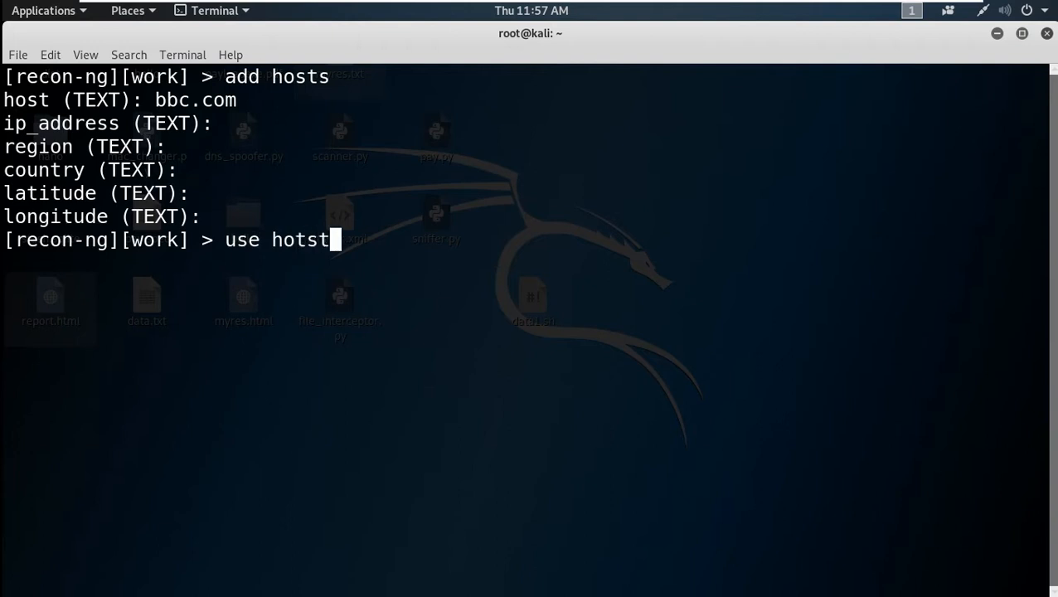
pyautogui.press('BackSpace')
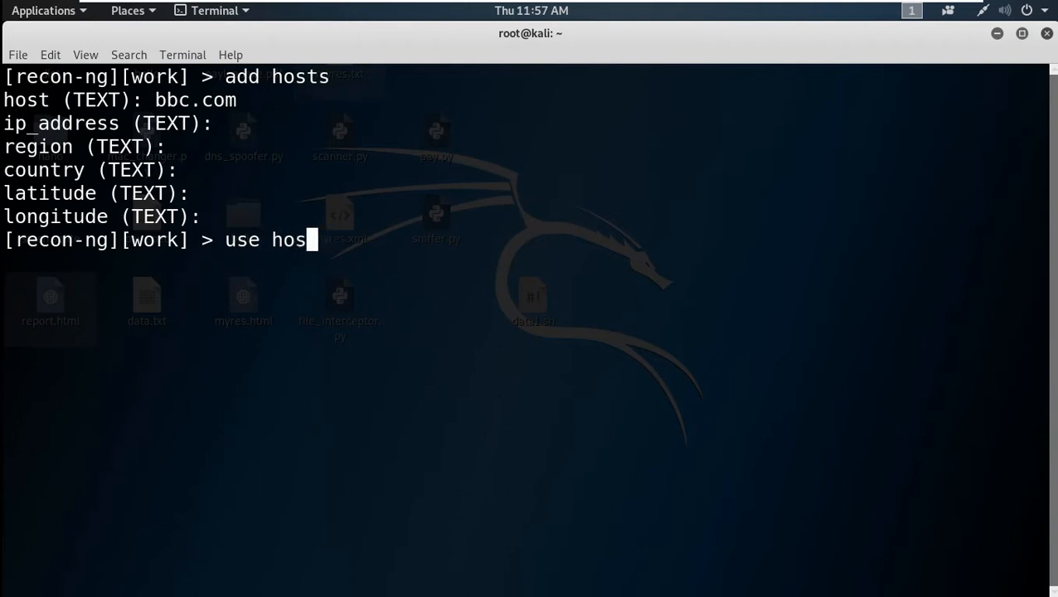
pyautogui.write('ts-')
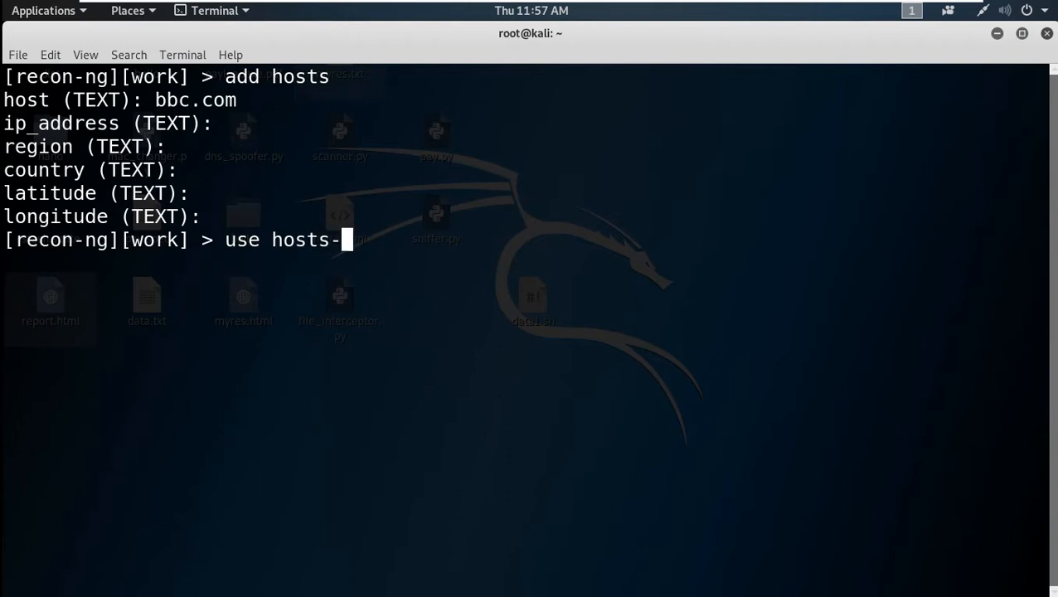
pyautogui.write('hos')
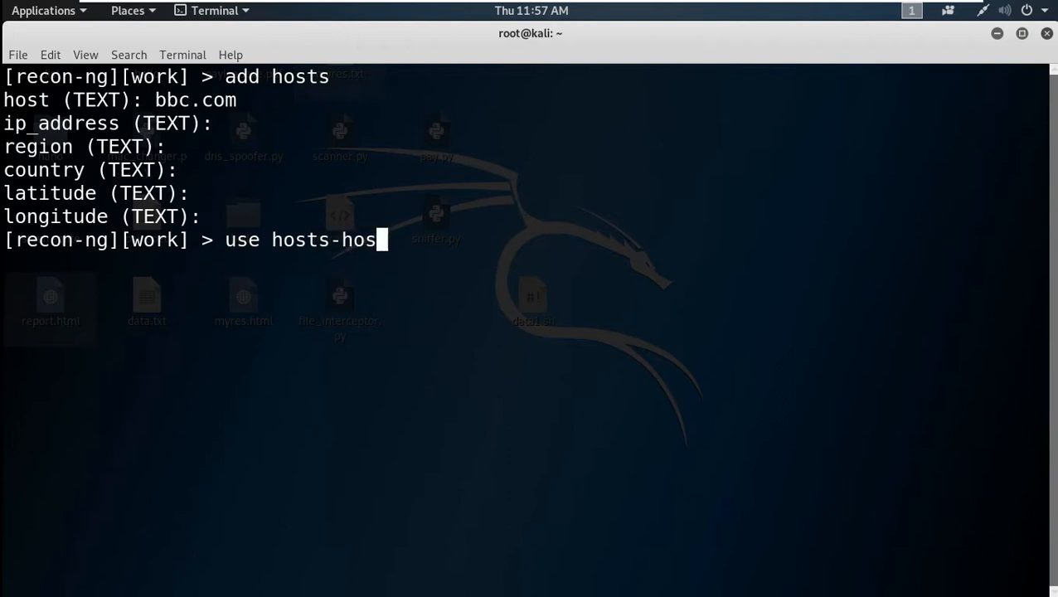
pyautogui.write('ts/')
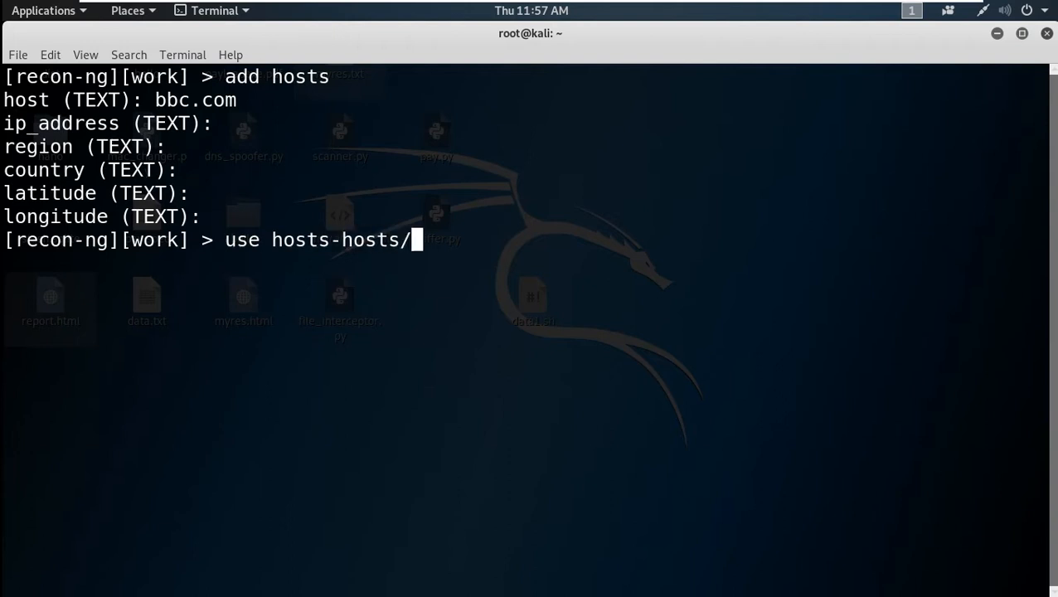
pyautogui.write('r')
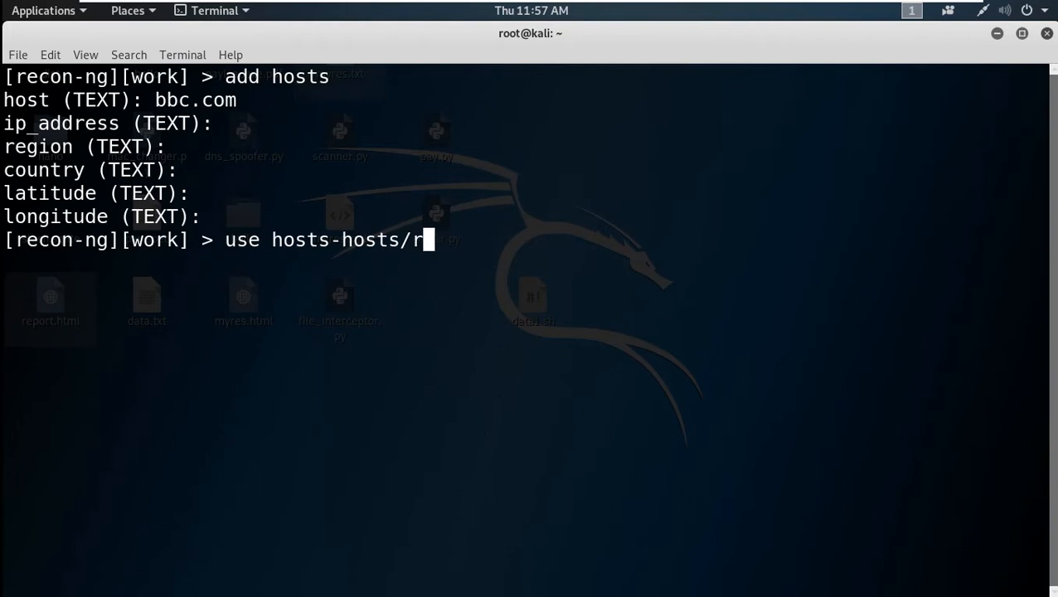
pyautogui.write('esolve')
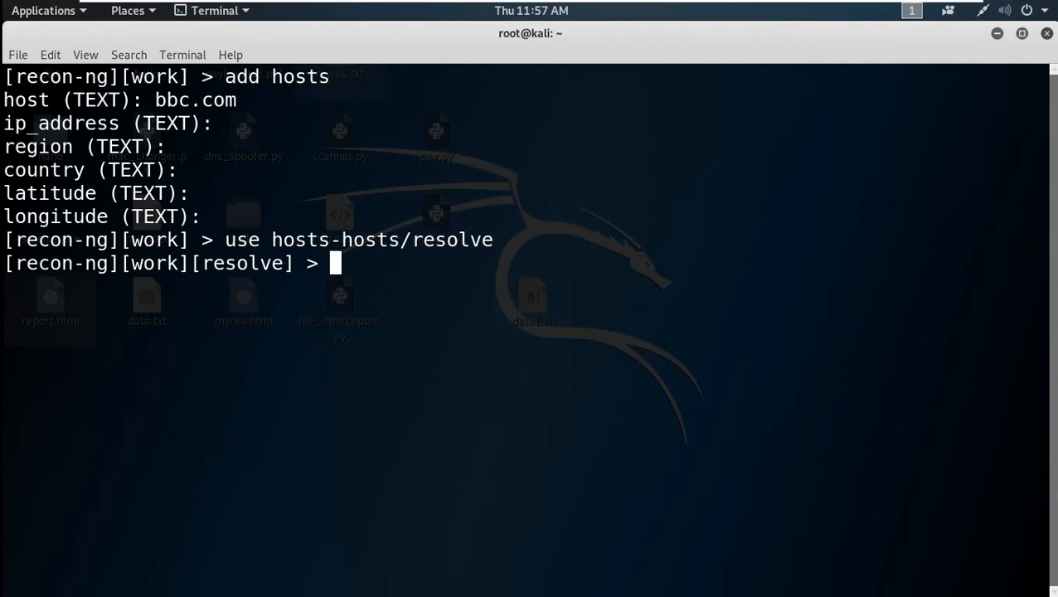
# - List the workspace hosts showing bbc.com with no IP, then enter 'run 1'
pyautogui.write('s')
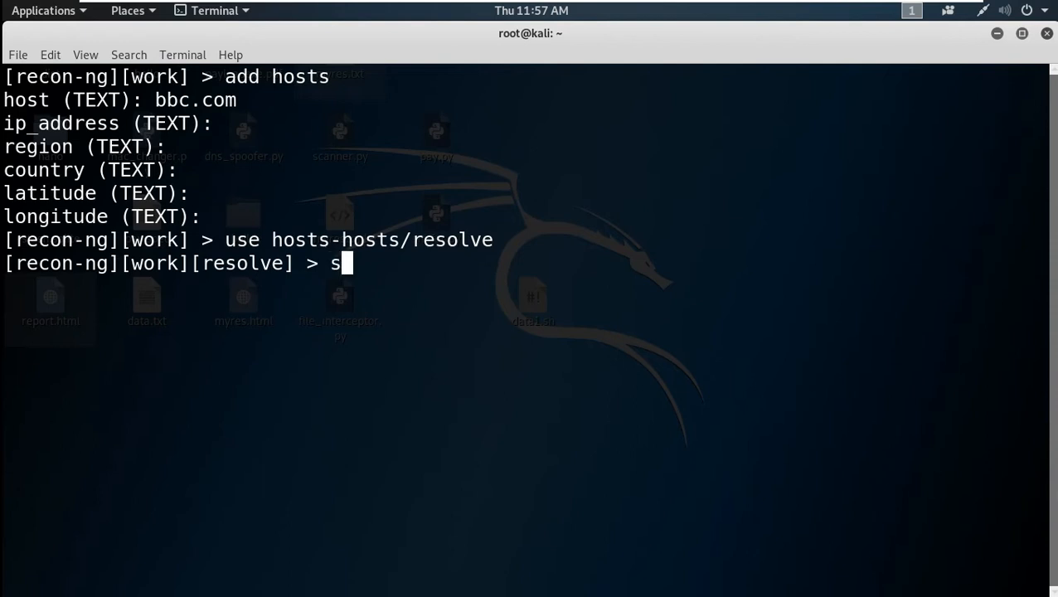
pyautogui.write('how hosts')
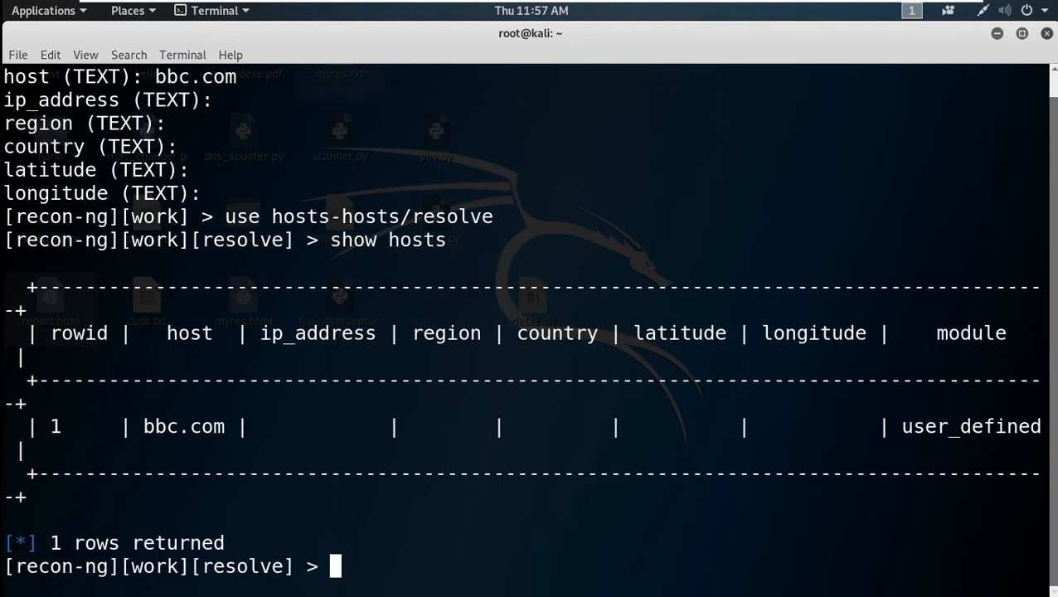
pyautogui.write('r')
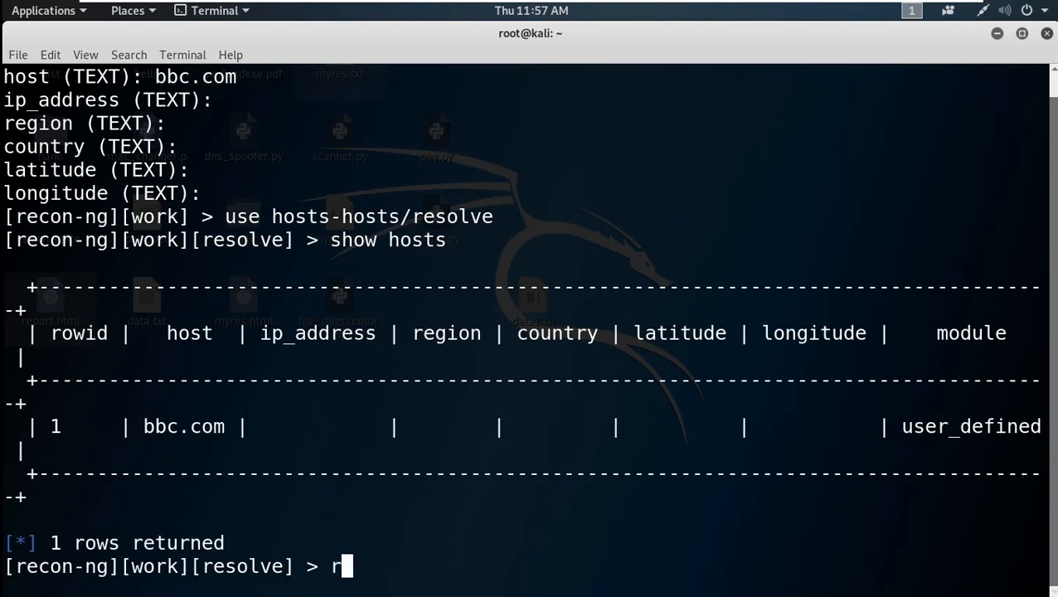
pyautogui.write('un 1')
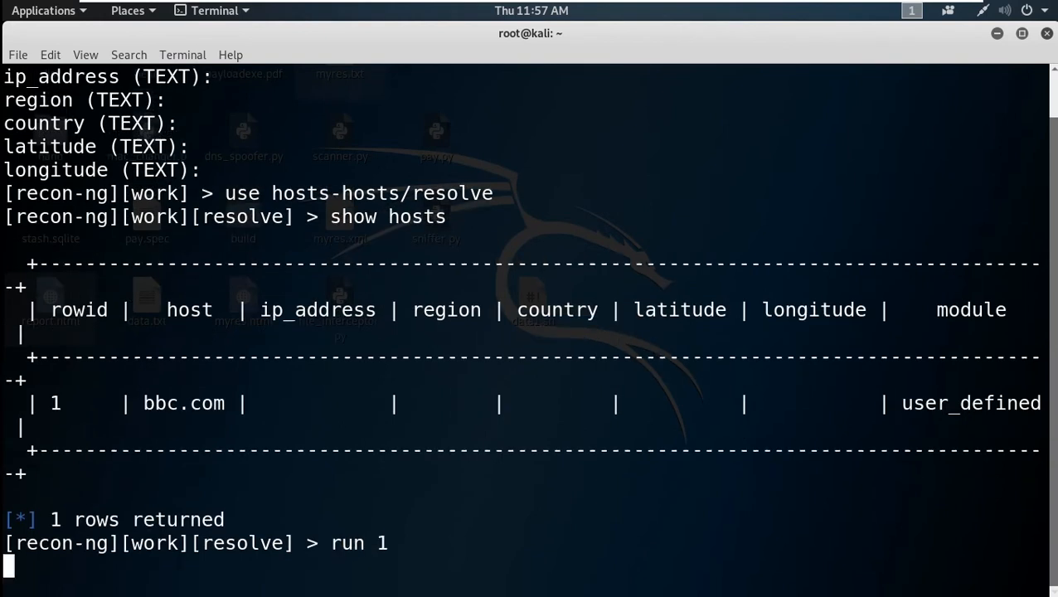
# - Run the resolve module on bbc.com, yielding four IP addresses and three new hosts
pyautogui.press('Return')
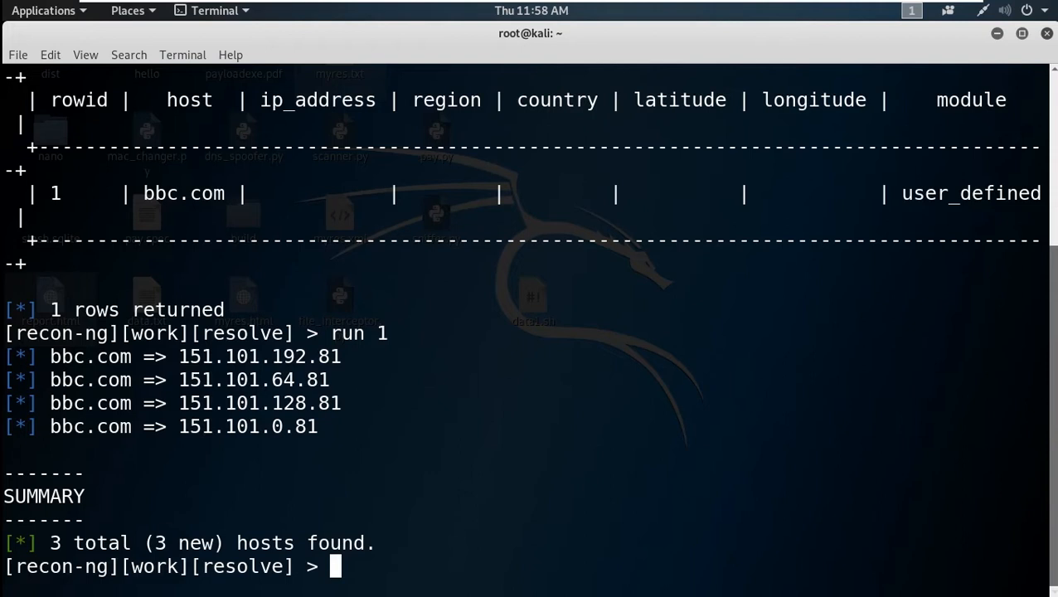
pyautogui.write('use')
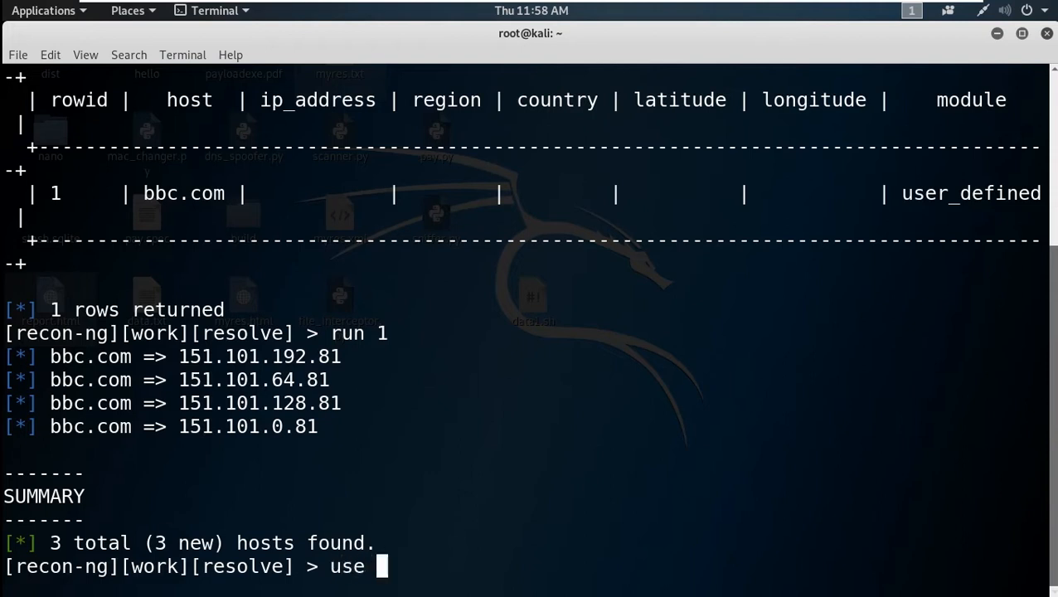
# - Try loading and searching for a freegeoip module, finding nothing
pyautogui.write('fre')
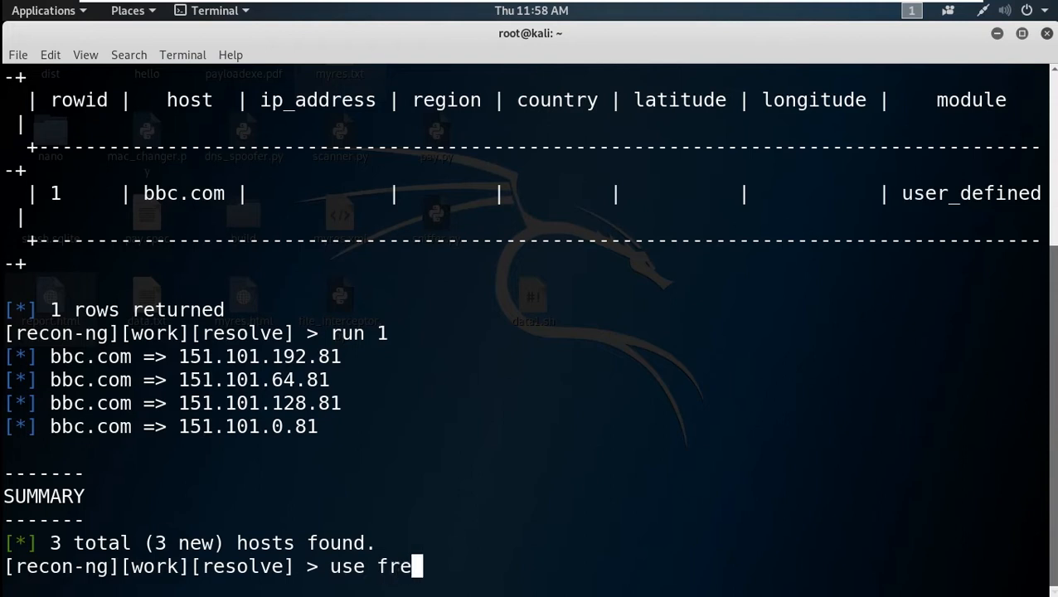
pyautogui.write('geoip')
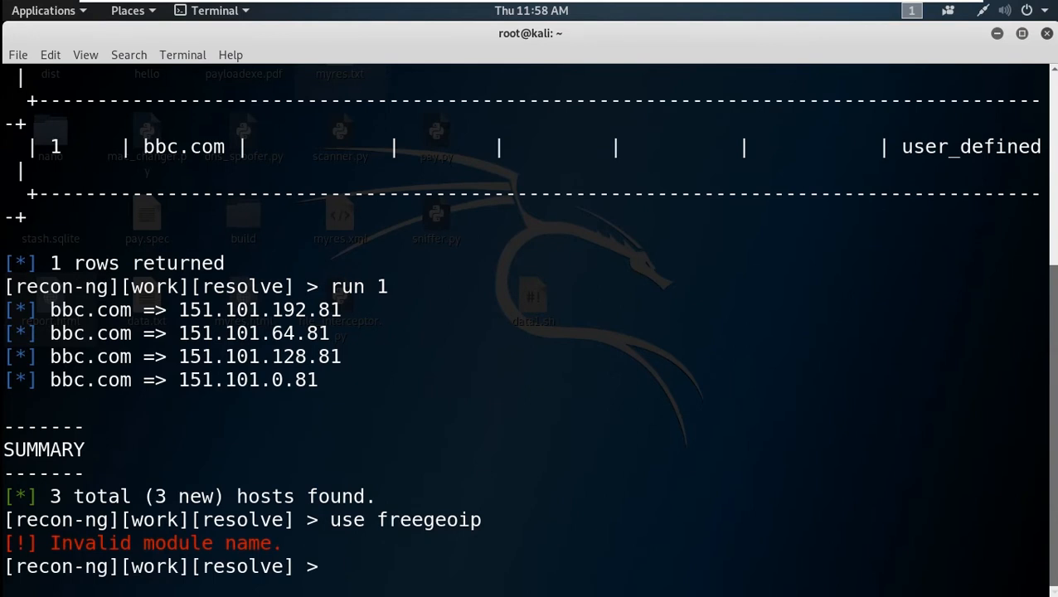
pyautogui.write('back')
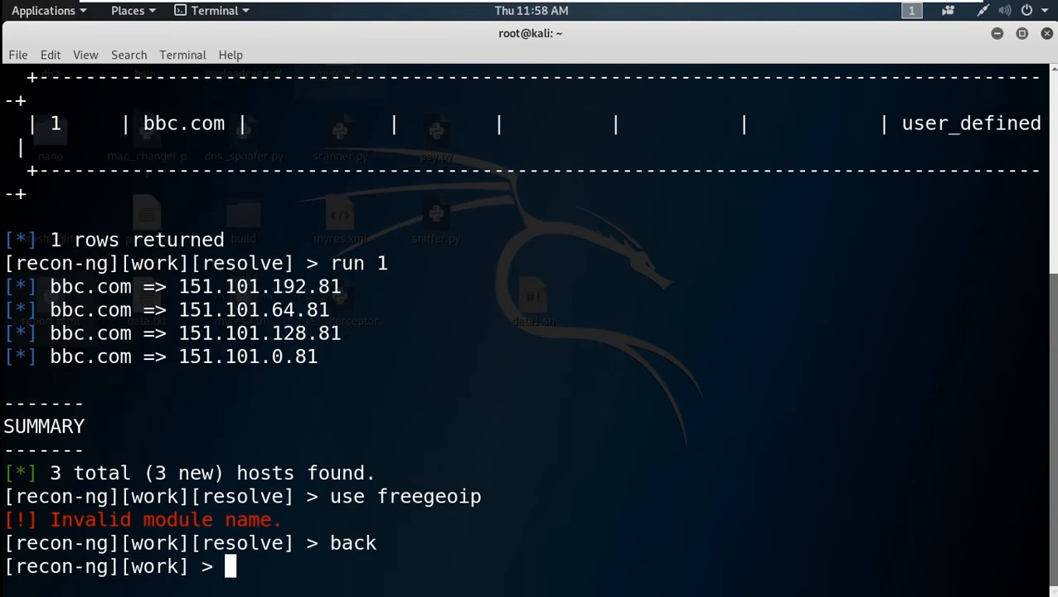
pyautogui.write('use f')
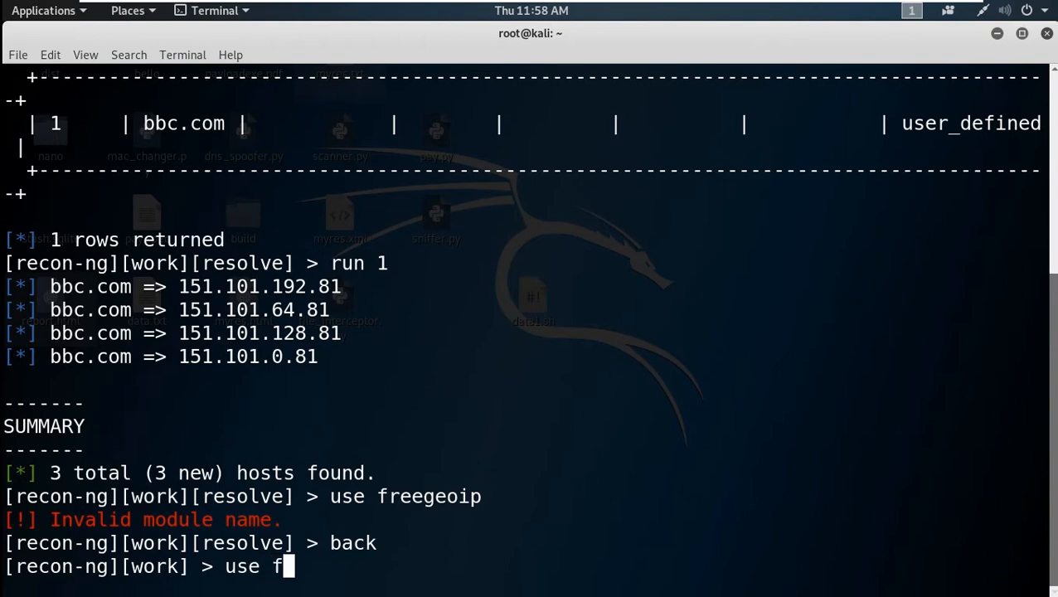
pyautogui.write('ree')
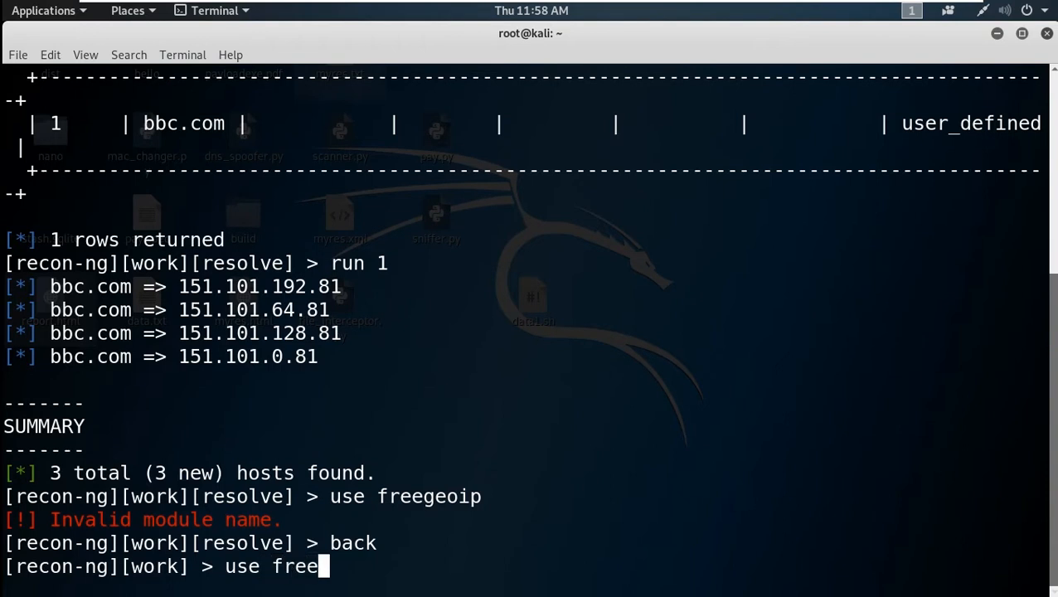
pyautogui.write('geoip')
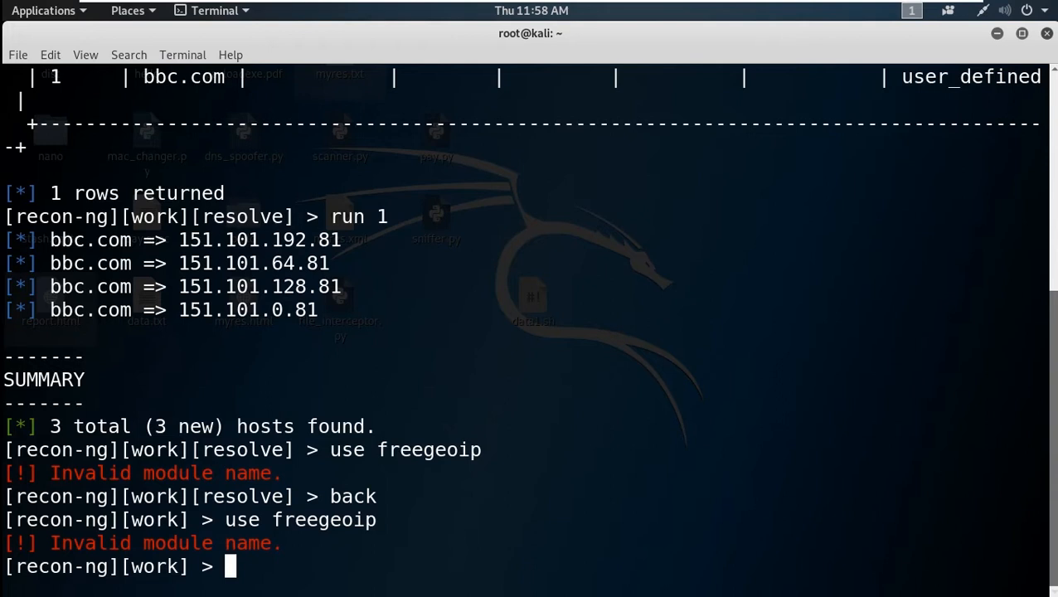
pyautogui.write('search f')
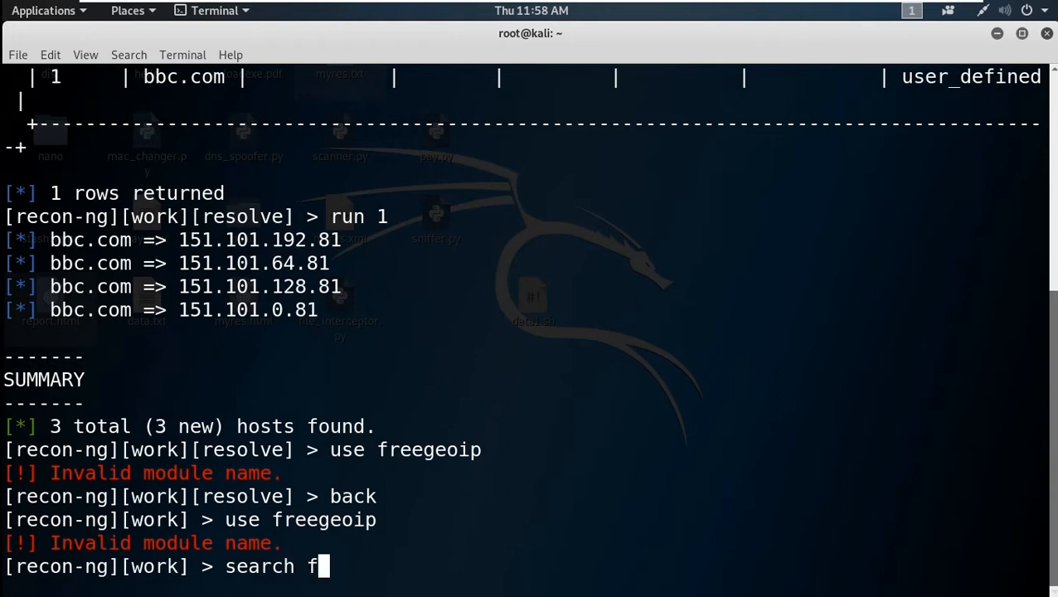
pyautogui.write('reeg')
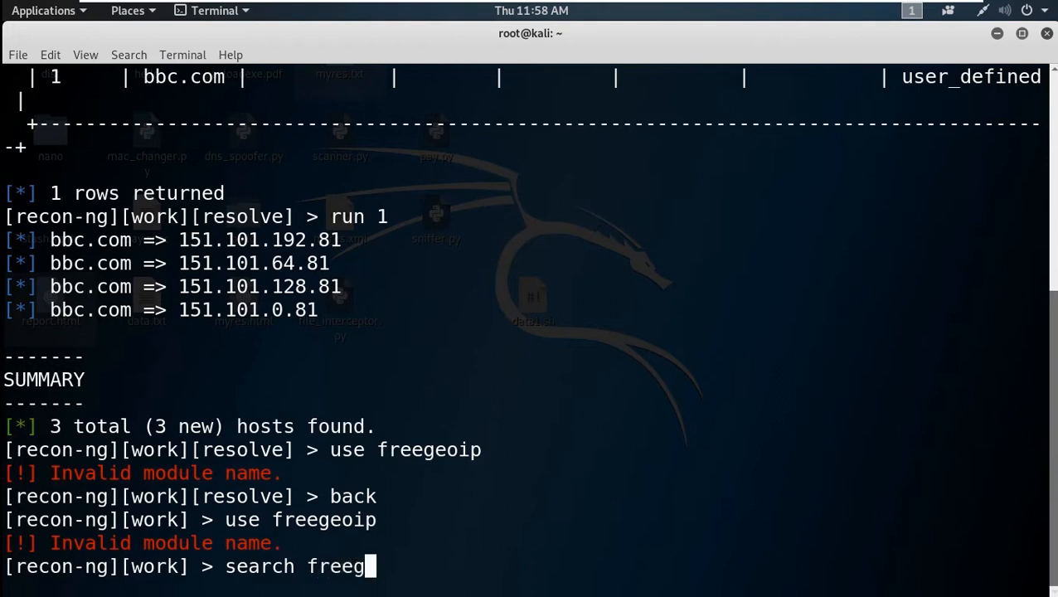
pyautogui.write('eoip')
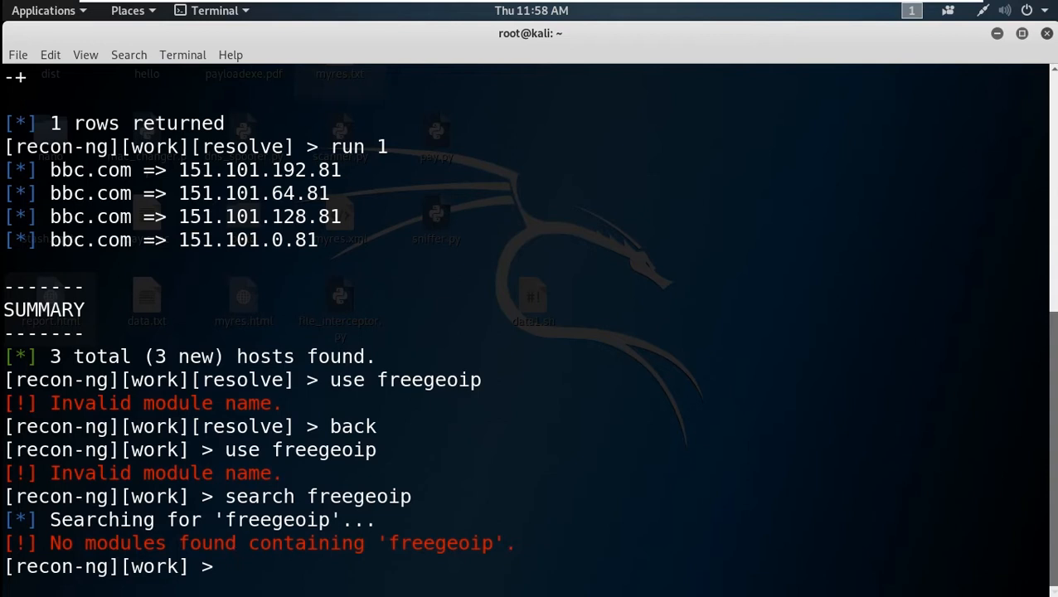
# - Load the hosts-hosts/resolve module again
pyautogui.write('use hos')
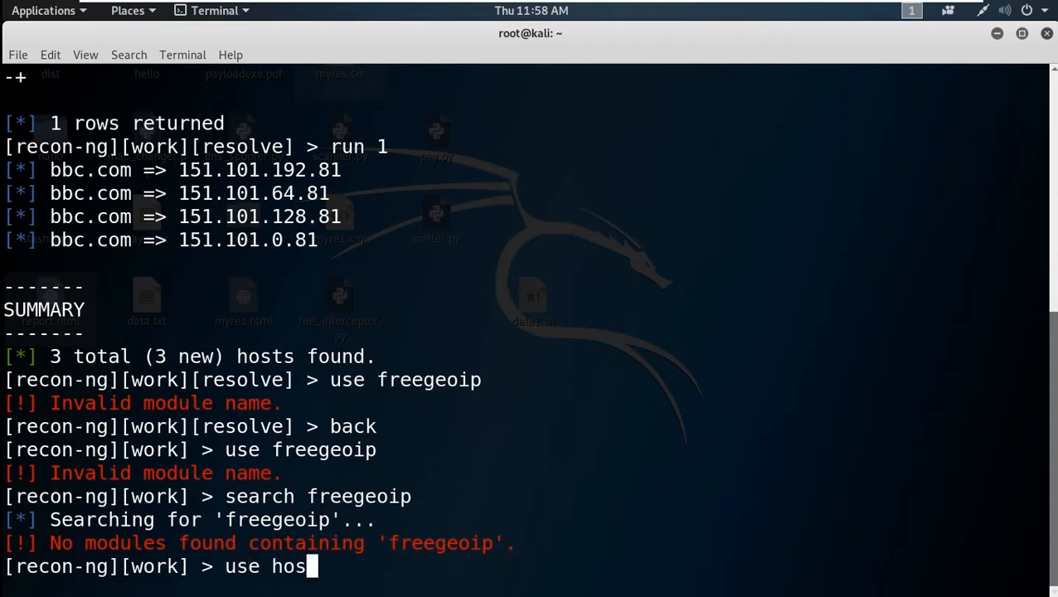
pyautogui.write('ts-h')
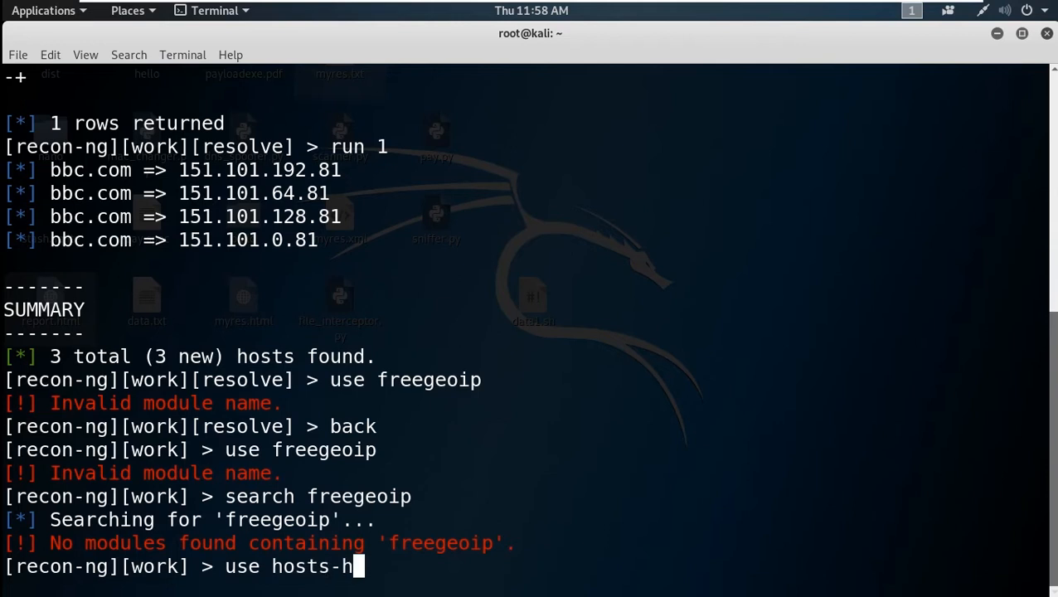
pyautogui.write('ost')
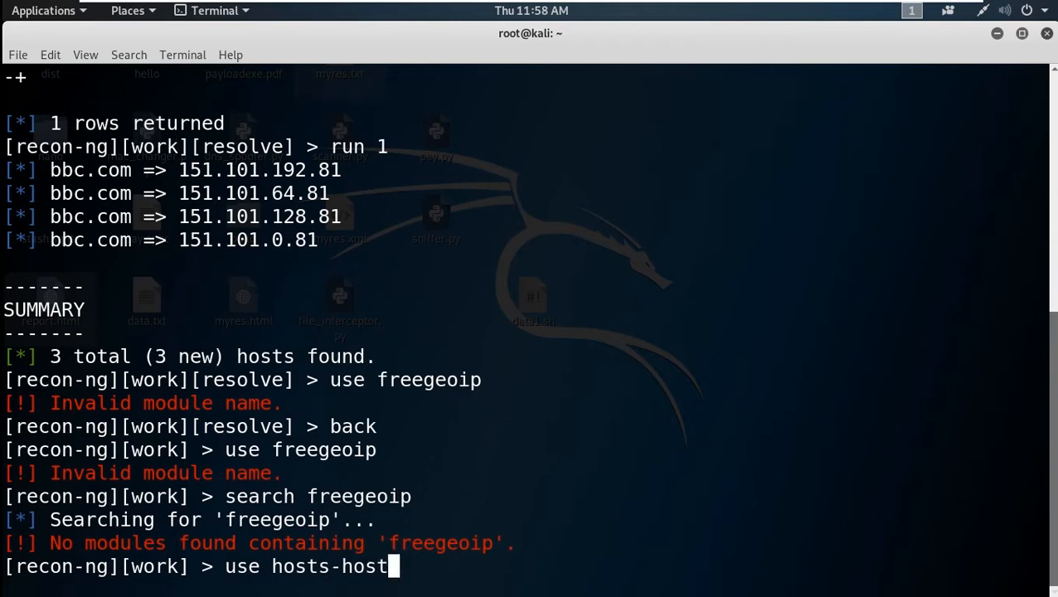
pyautogui.write('/r')
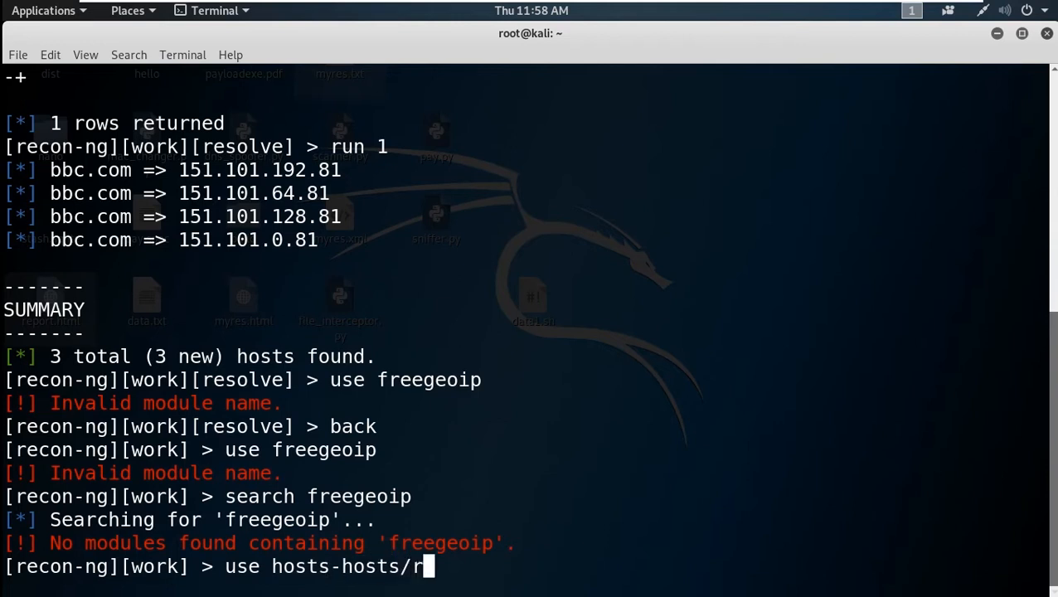
pyautogui.write('esolv')
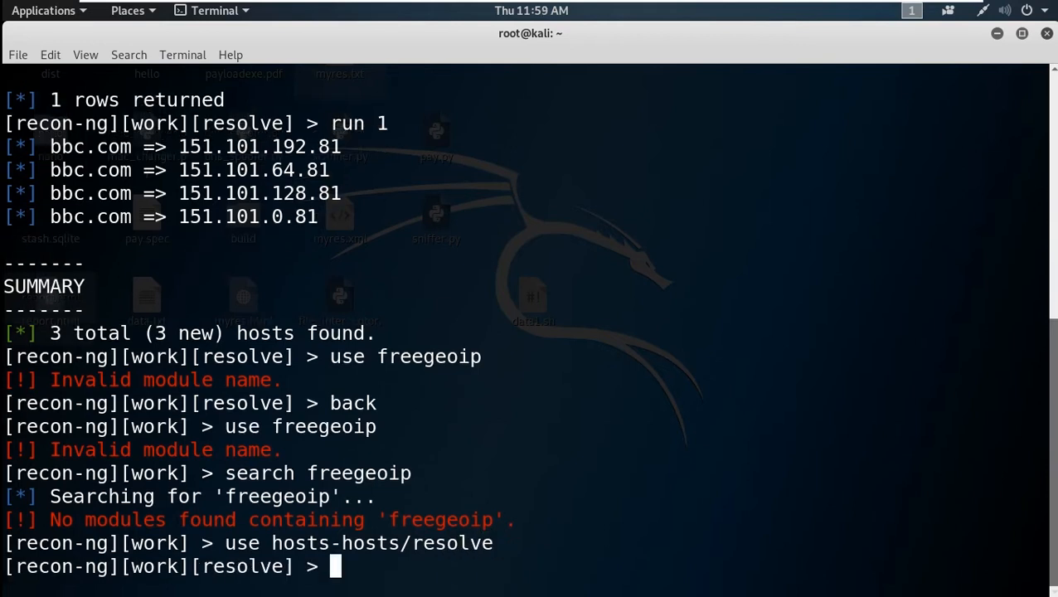
# - List all available modules and select recon/locations-locations/geocode in the output
pyautogui.write('es')
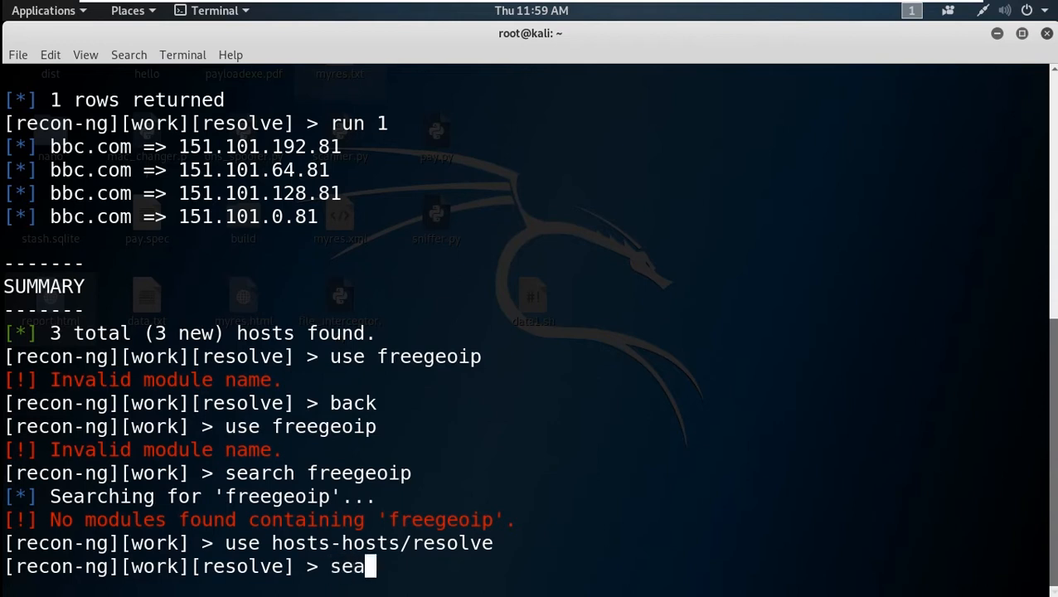
pyautogui.write('rch f')
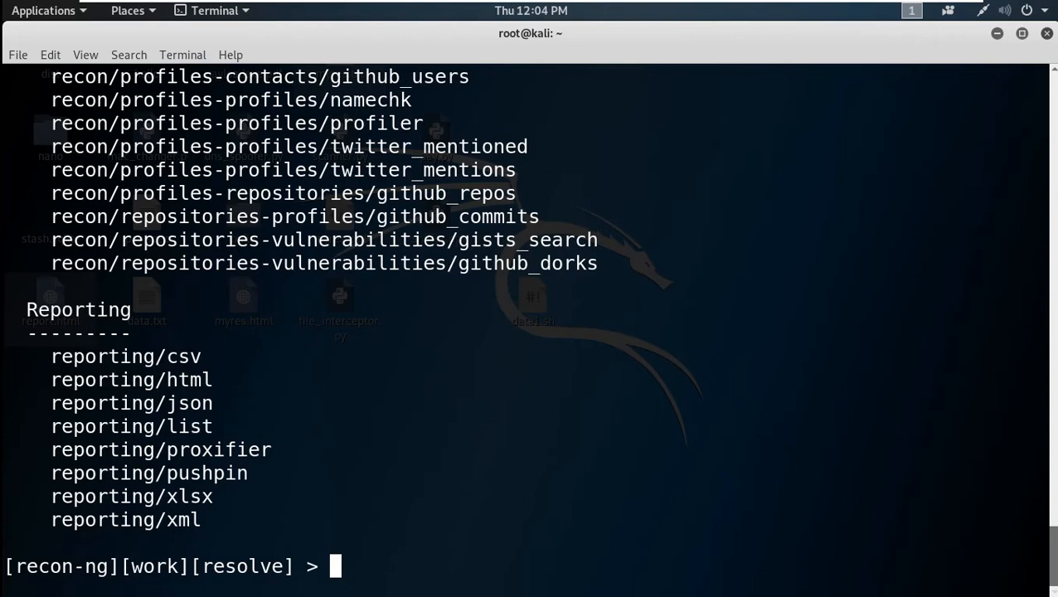
pyautogui.write('show mo')
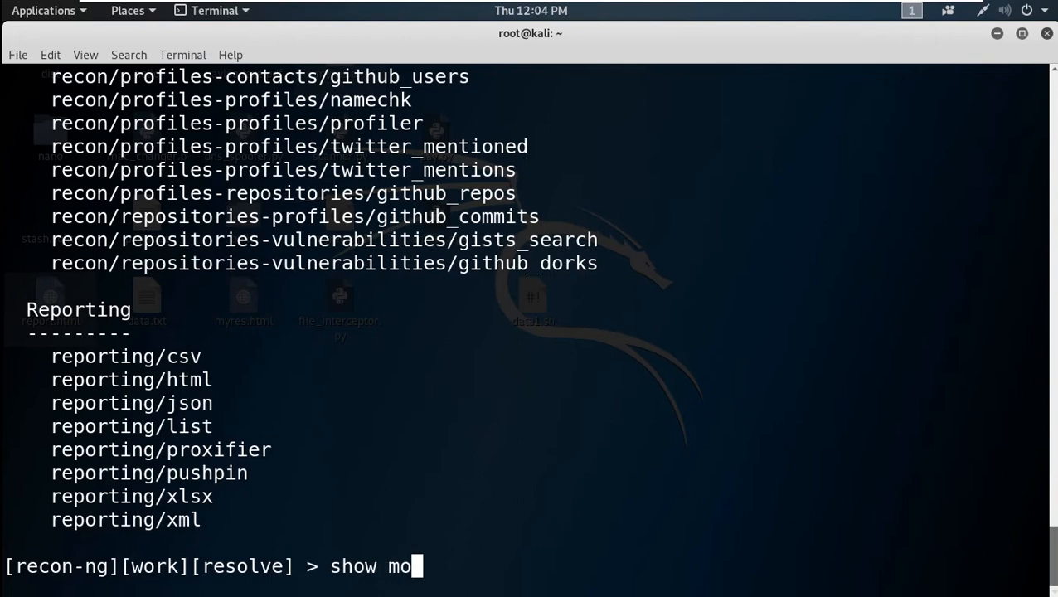
pyautogui.write('dule')
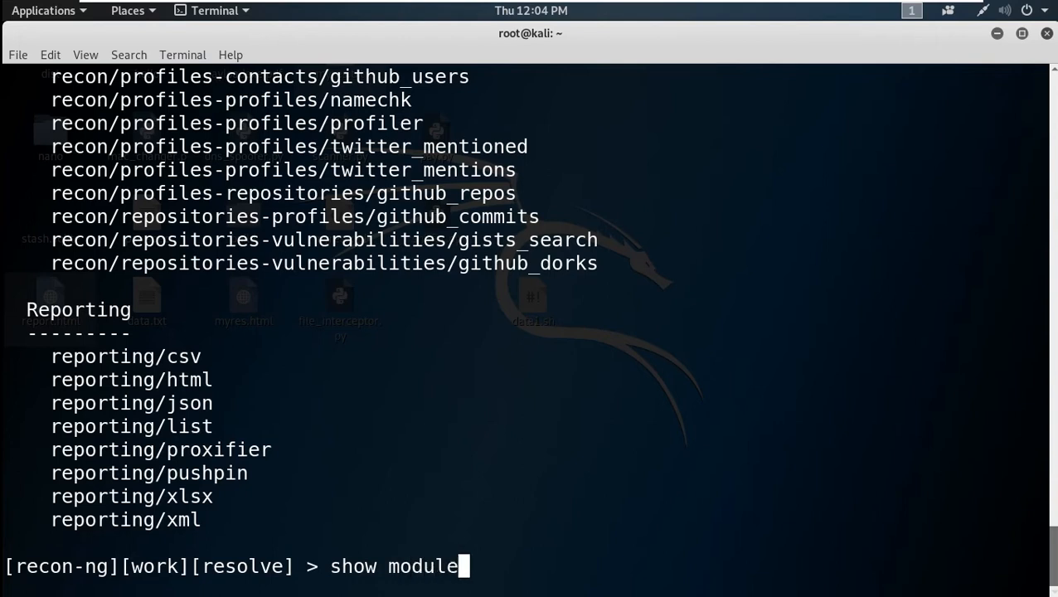
pyautogui.press('ctrl+u')
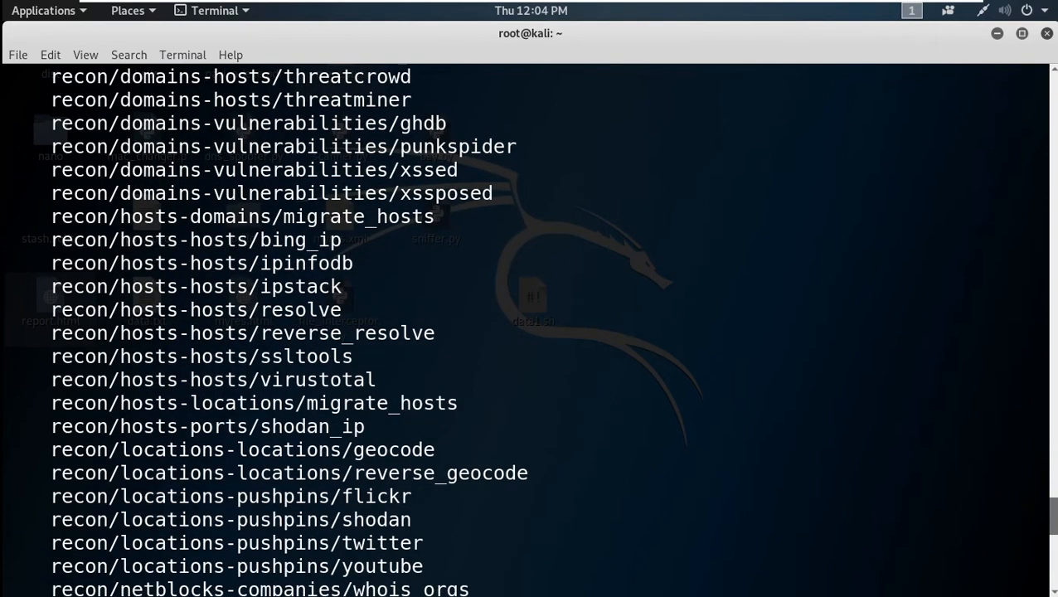
pyautogui.doubleClick(241, 449)
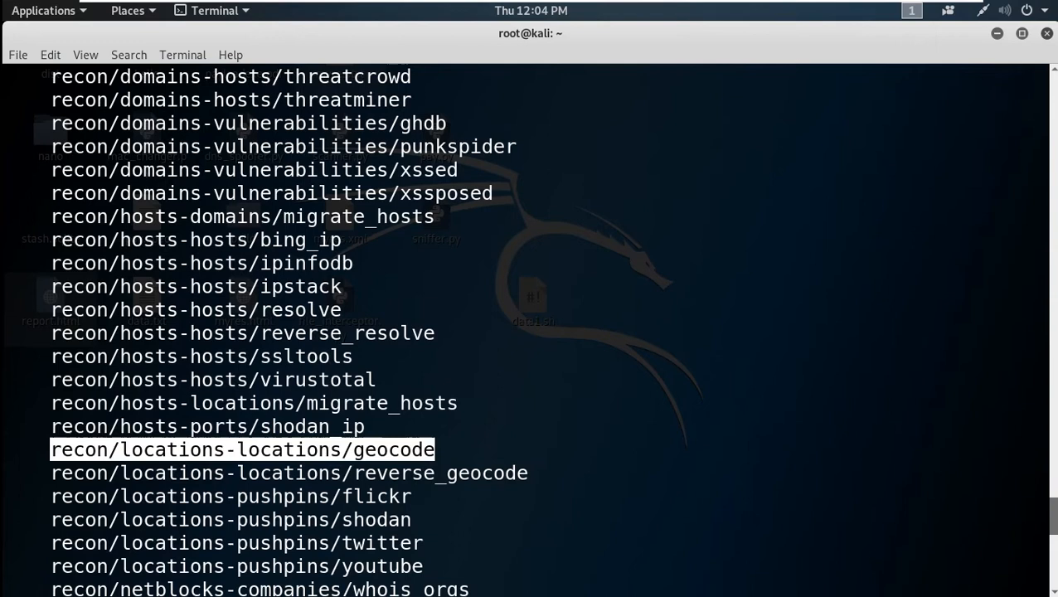
# - Enter 'use recon/locations-locations/geocode', which drops back to the workspace prompt
pyautogui.scroll(-3)
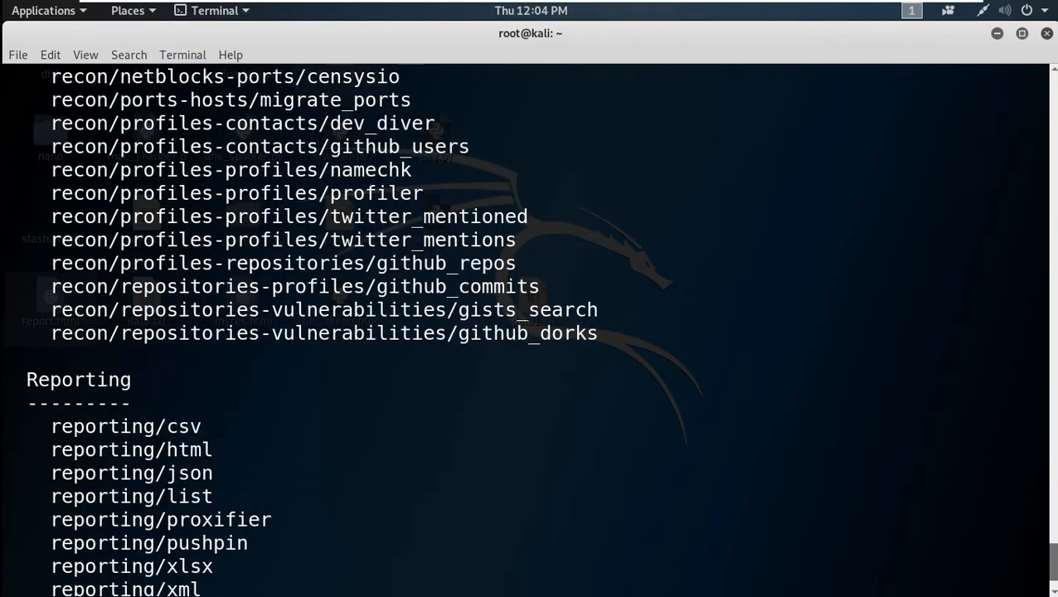
pyautogui.write('use')
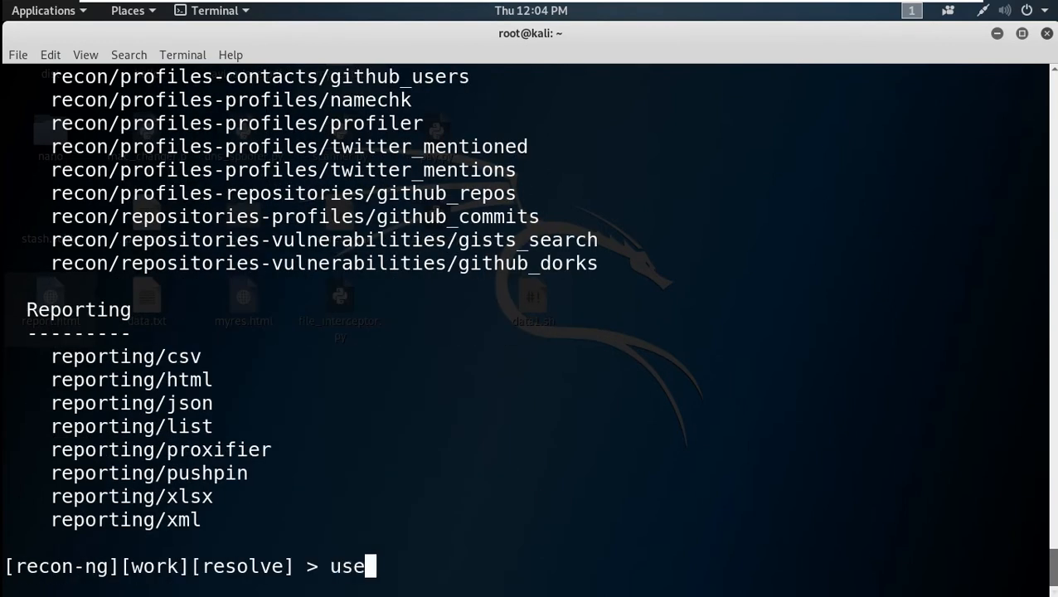
pyautogui.write('recon/locations-locations/geocode')
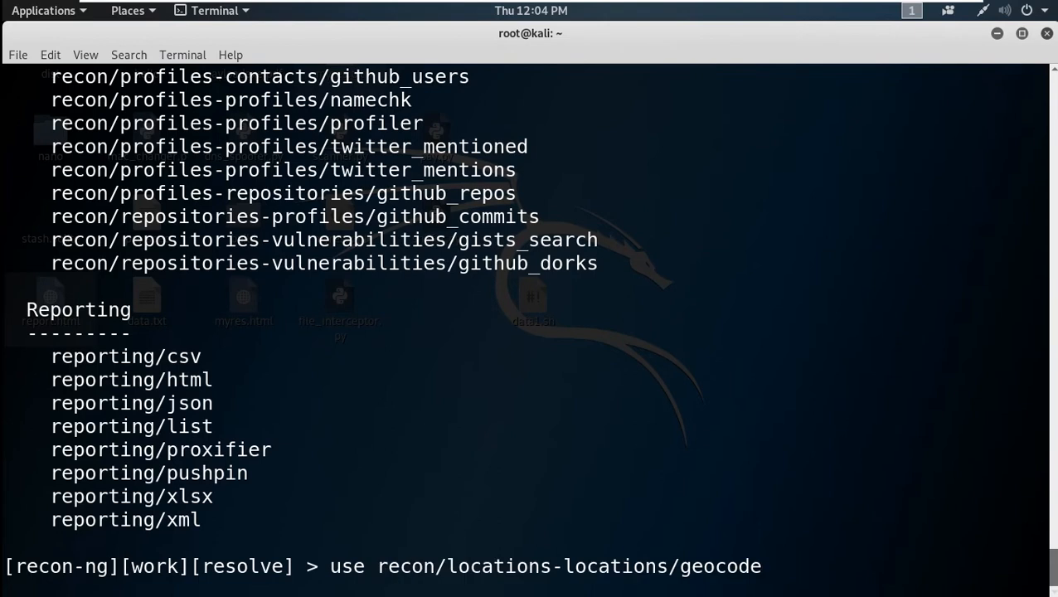
pyautogui.press('Return')
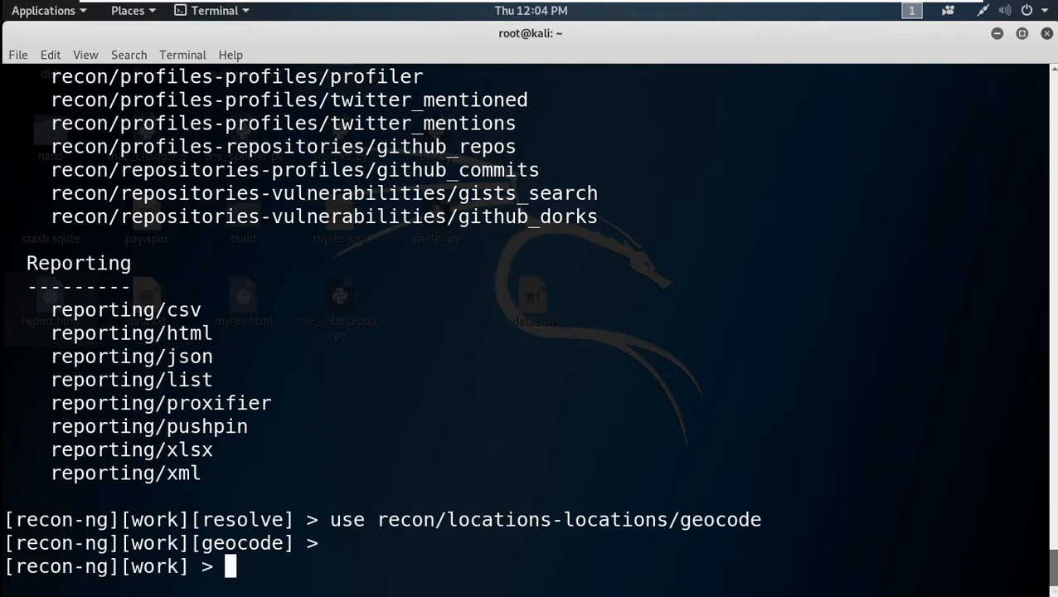
# - Enter 'run' and the bare geocode module path; both return not found errors
pyautogui.write('run')
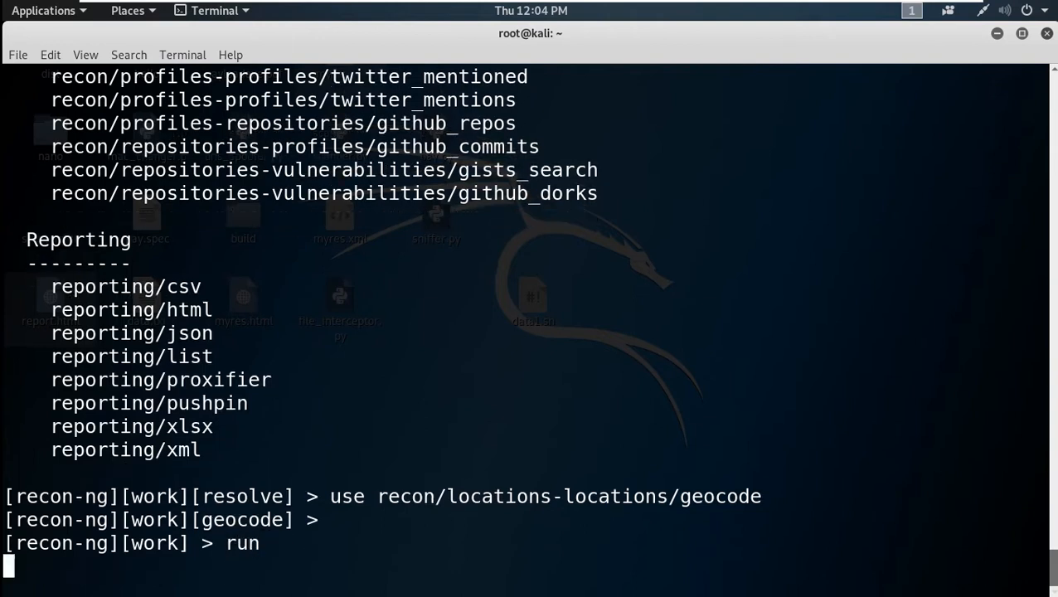
pyautogui.press('Return')
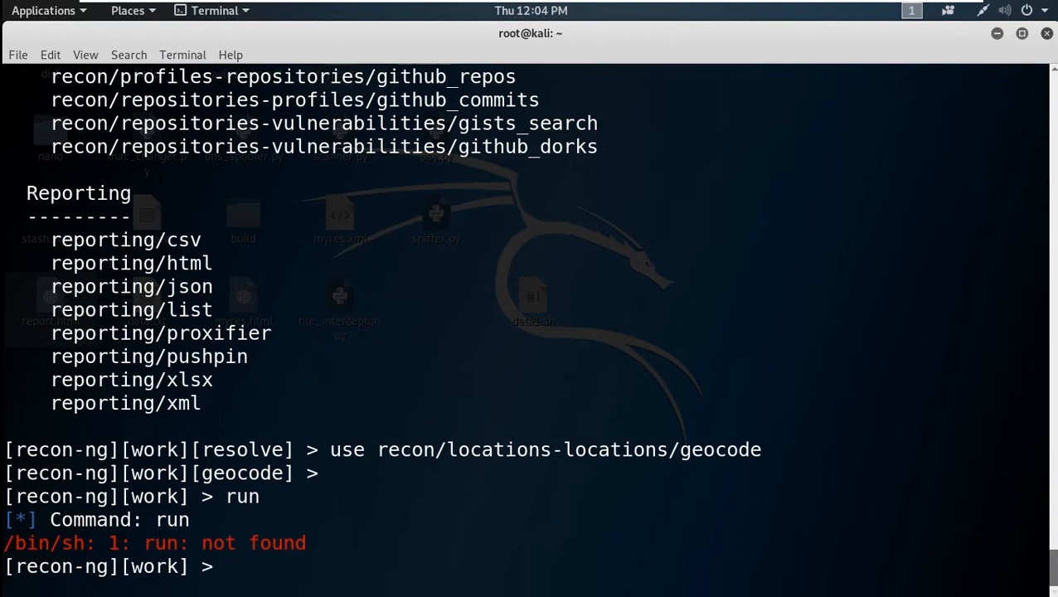
pyautogui.write('recon/locations-locations/geocode')
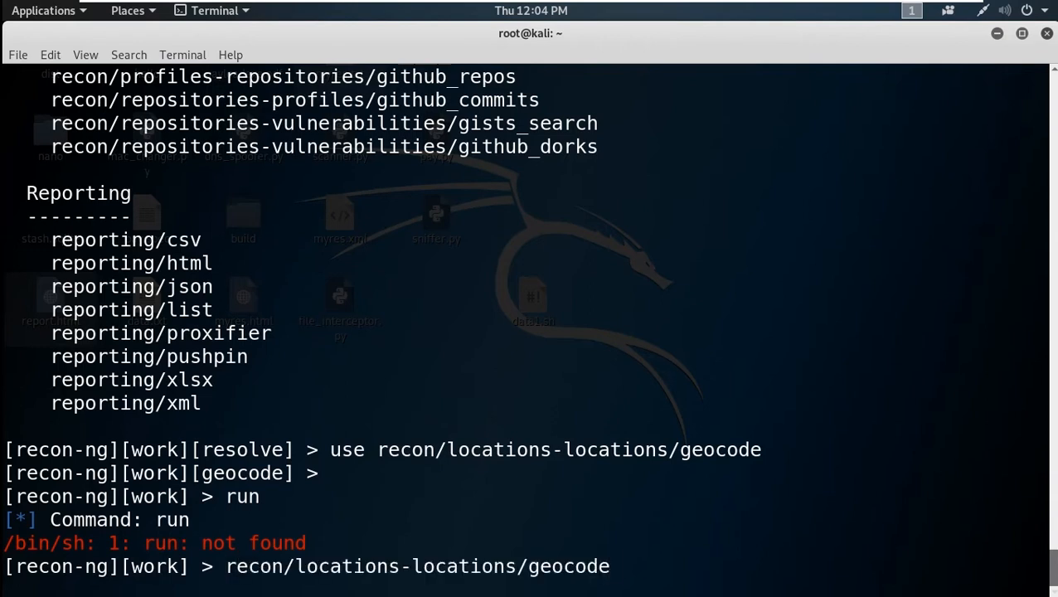
pyautogui.press('Return')
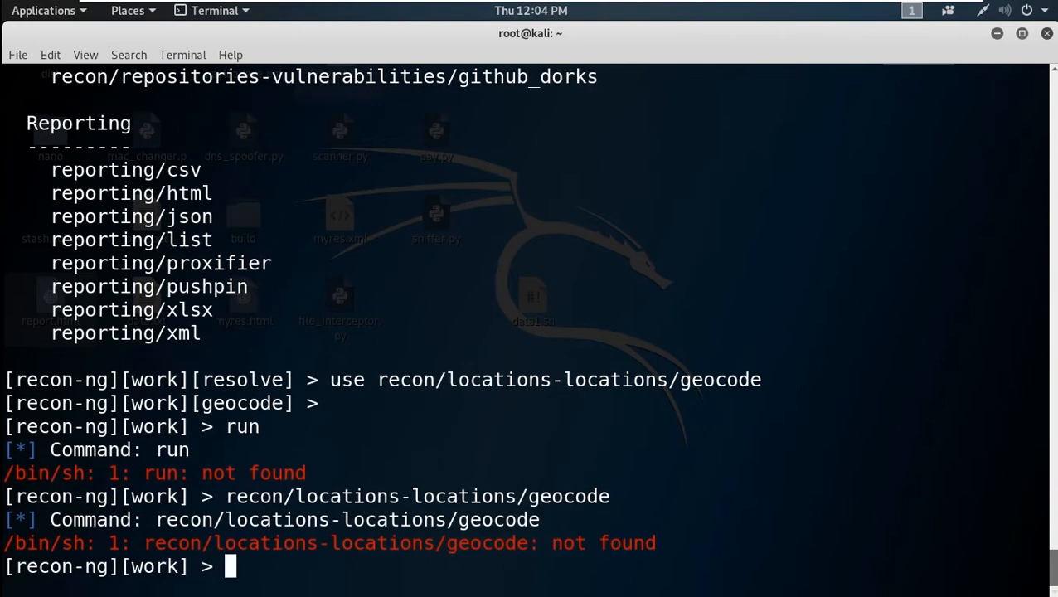
# - Reload the hosts-hosts/resolve module, fixing a typo in the name
pyautogui.write('u')
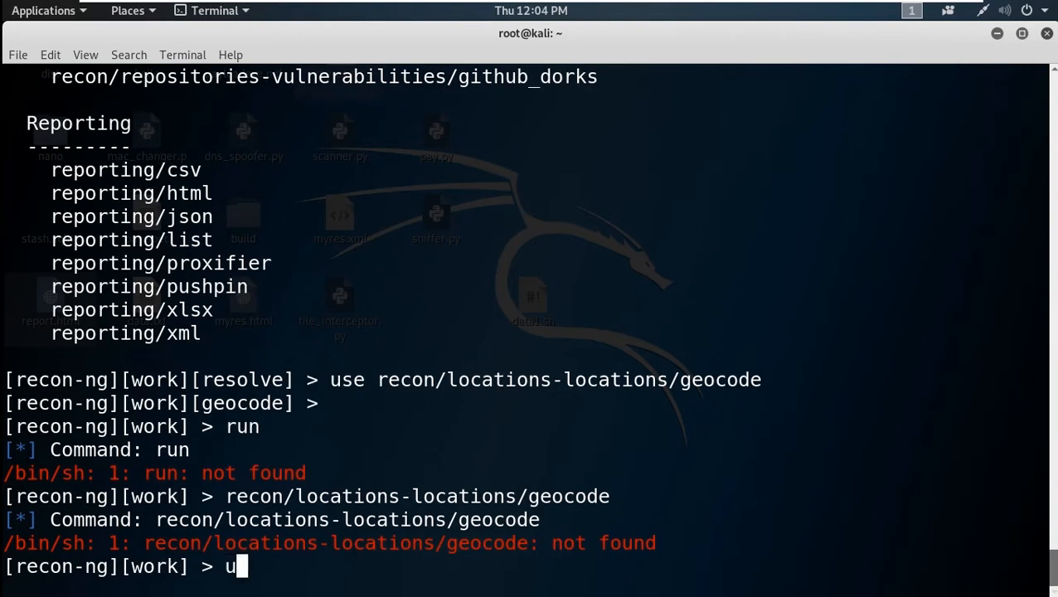
pyautogui.write('se ho')
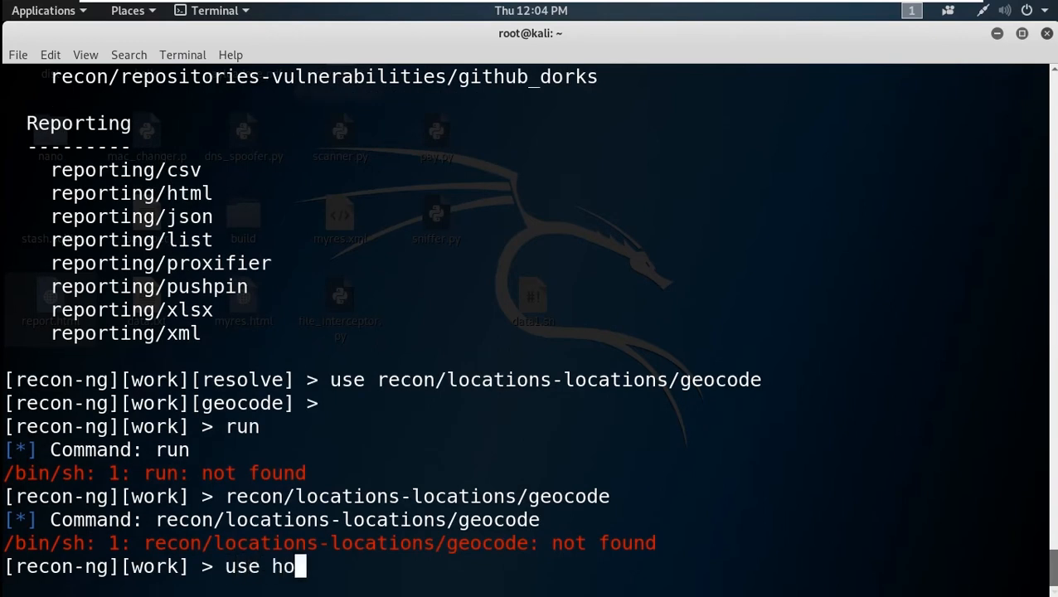
pyautogui.write('tsts')
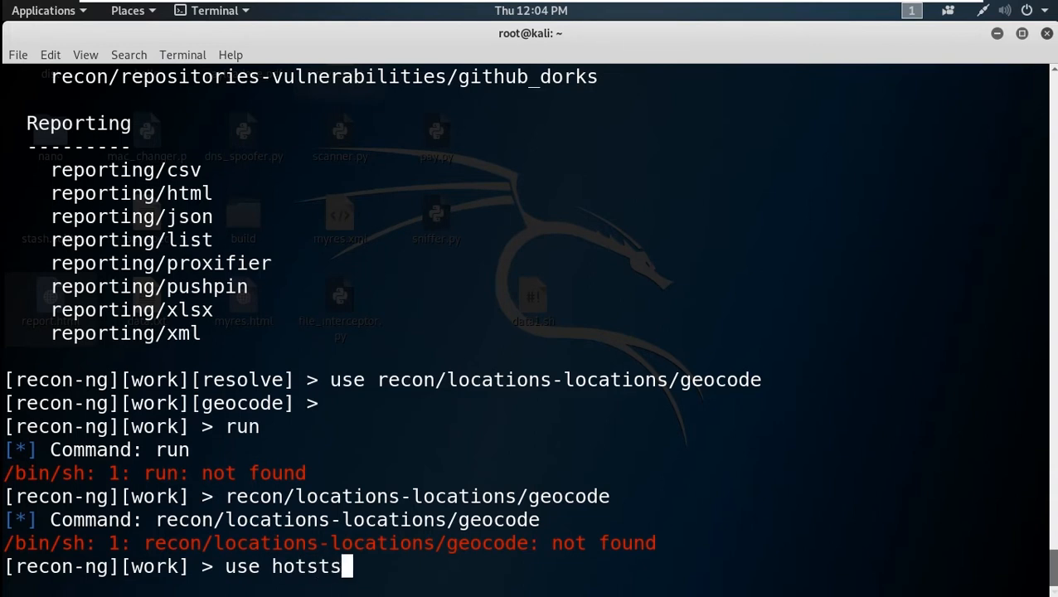
pyautogui.press('BackSpace')
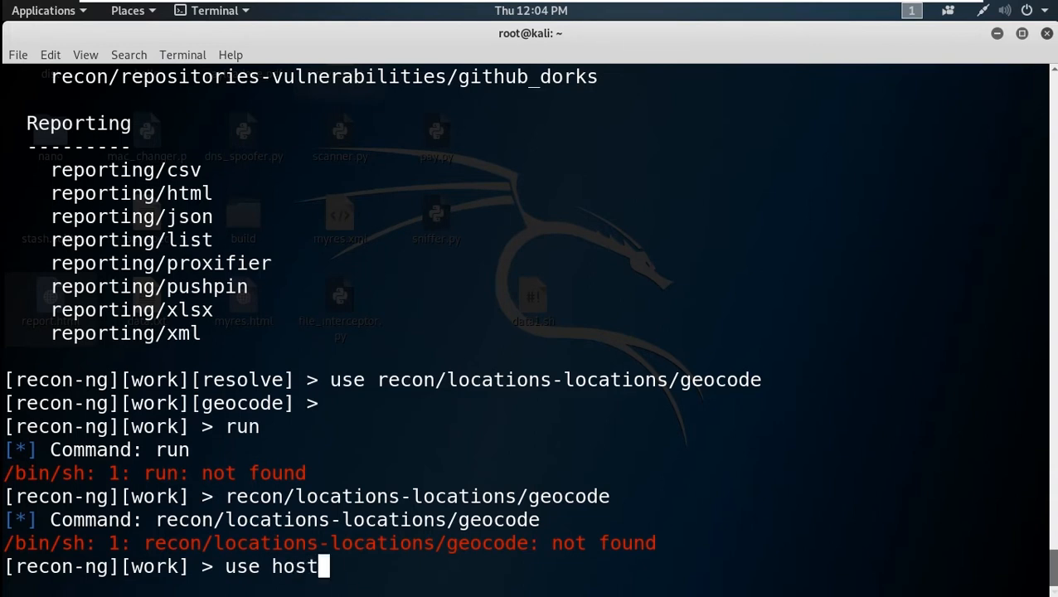
pyautogui.write('s-hosts/r')
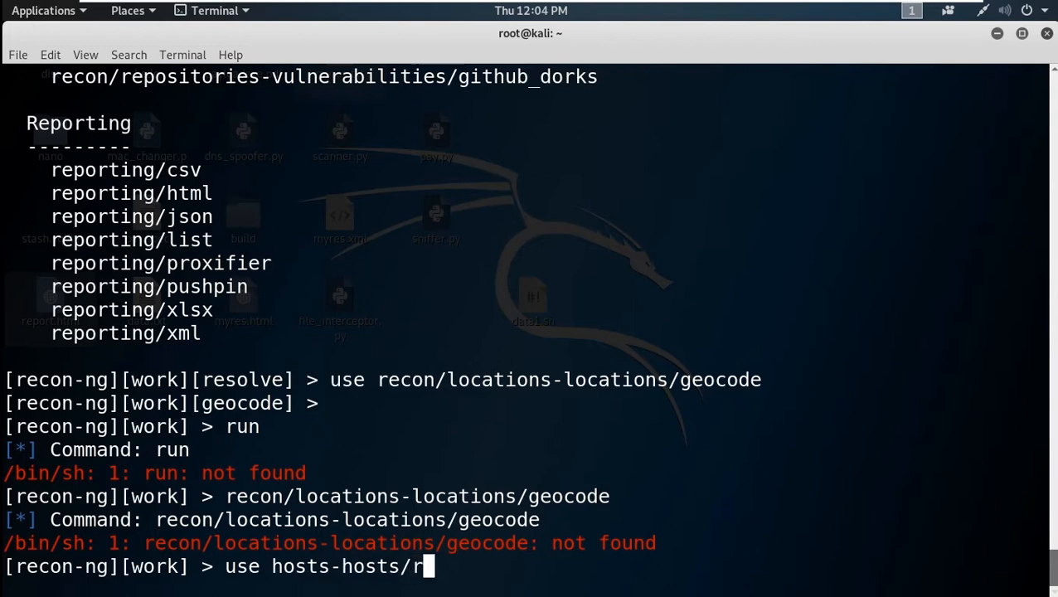
pyautogui.write('esolv')
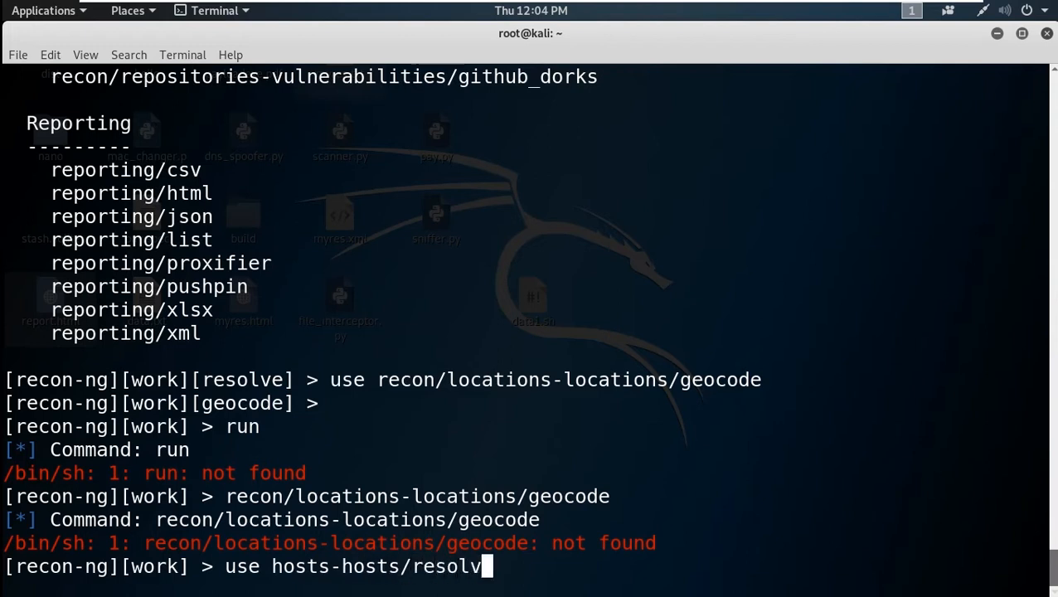
pyautogui.press('Return')
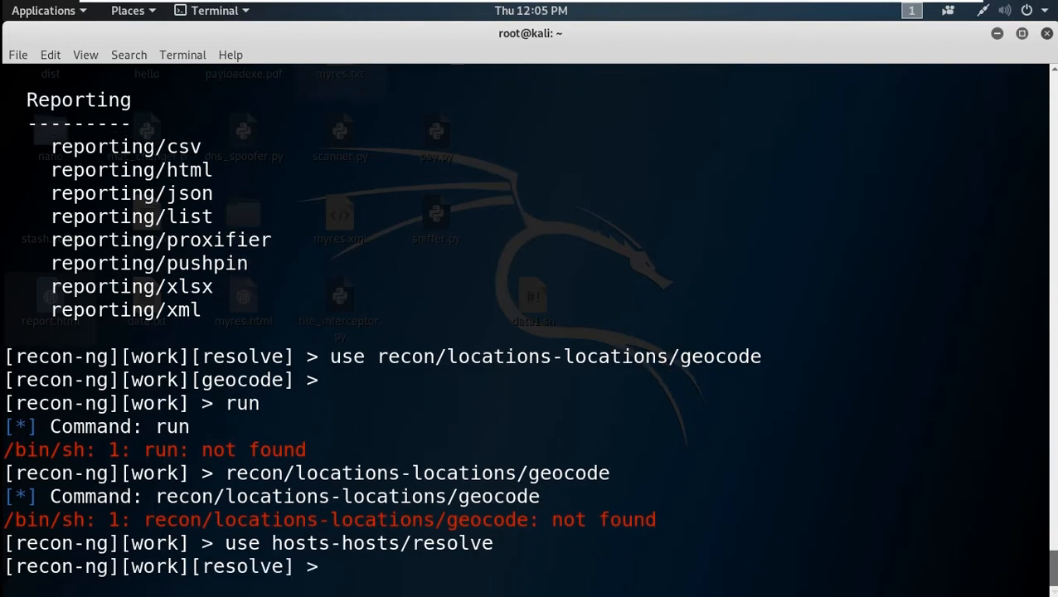
# - Enter 'use locations-locations/geocode', which returns to the plain workspace prompt
pyautogui.write('use')
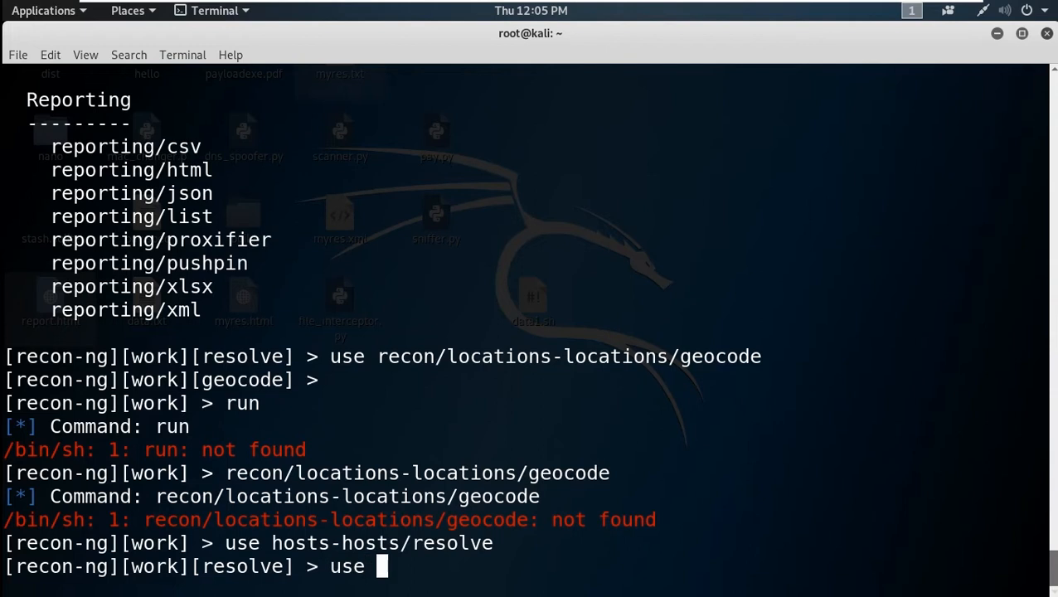
pyautogui.write('loc')
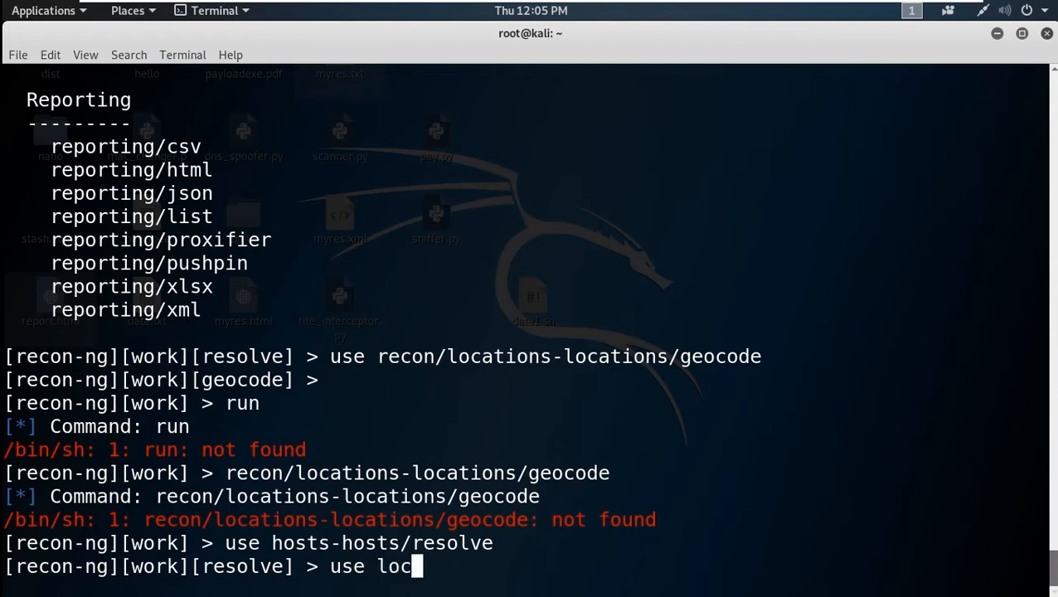
pyautogui.write('ati')
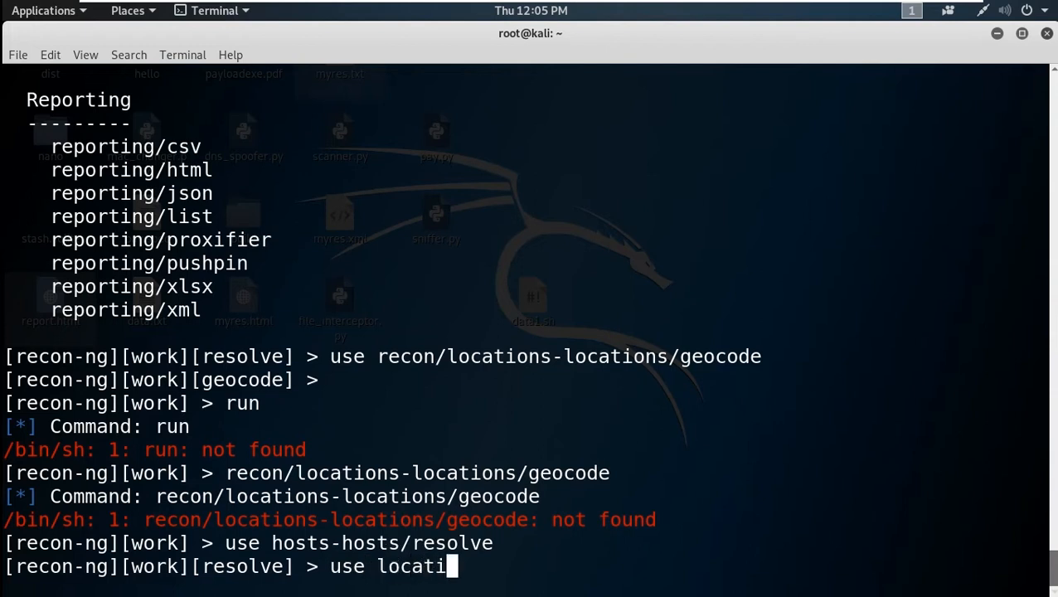
pyautogui.write('ons-lo')
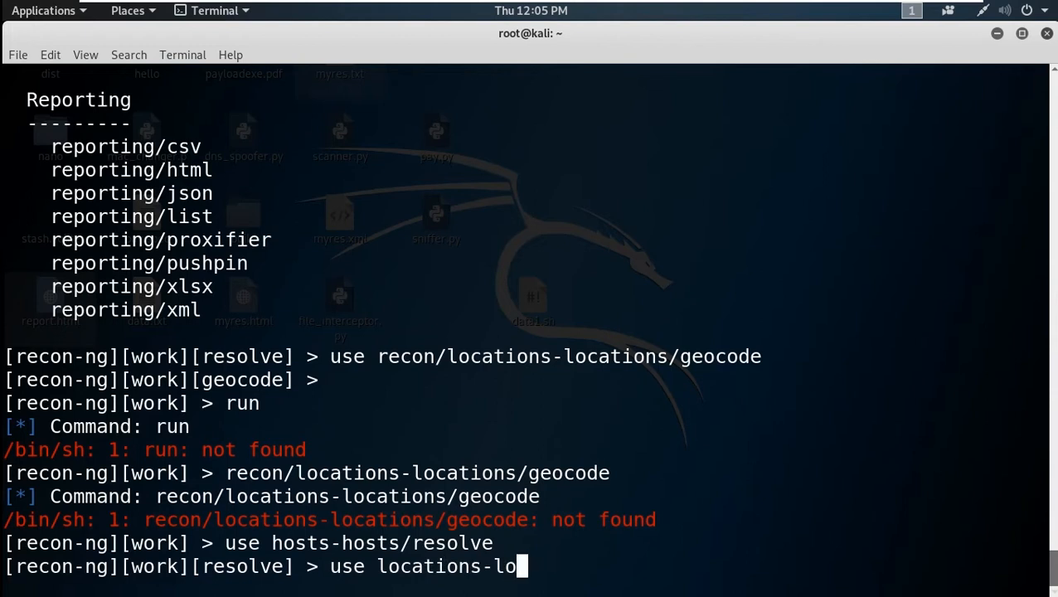
pyautogui.write('cations/g')
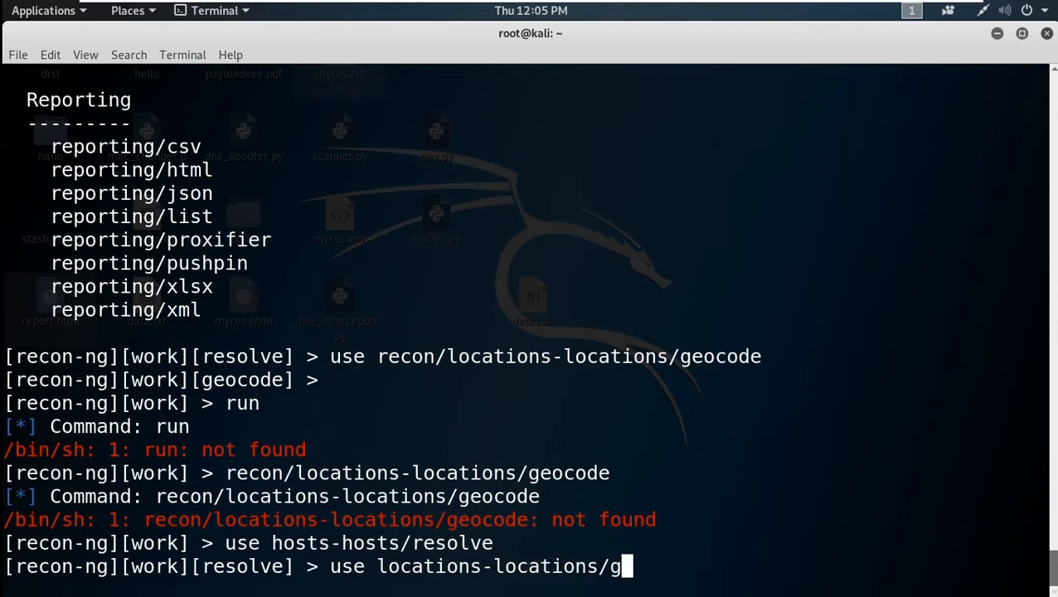
pyautogui.write('eocod')
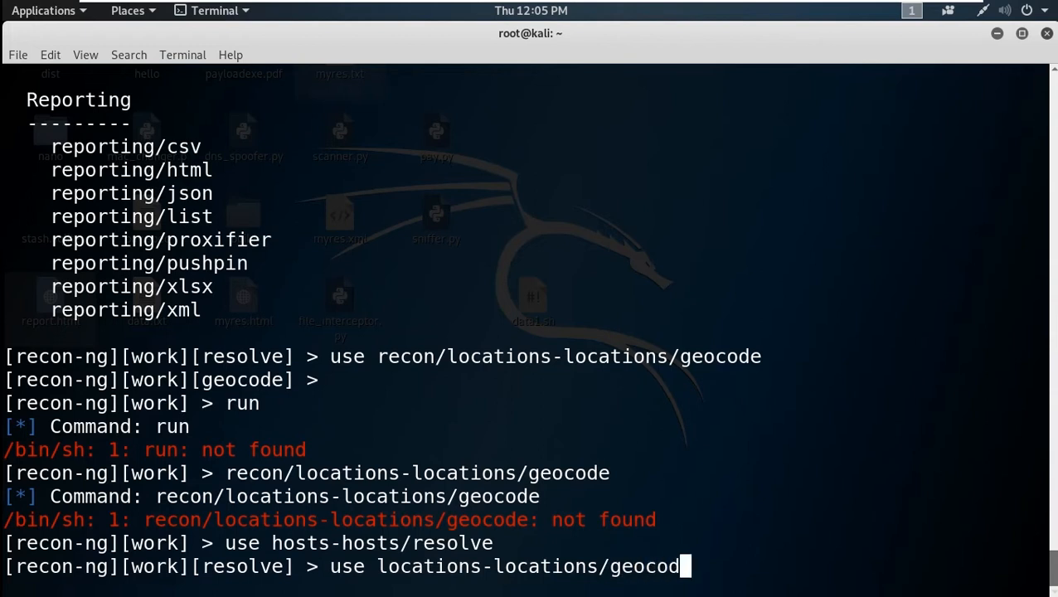
pyautogui.press('Return')
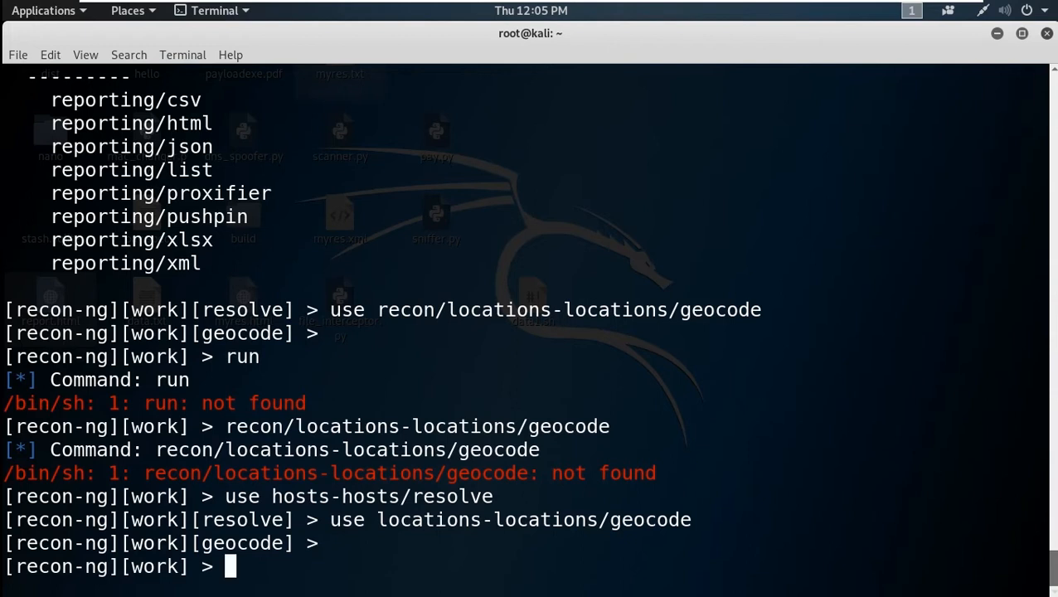
# - Reload hosts-hosts/resolve and list hosts: four bbc.com rows with IPs and empty location columns
pyautogui.write('use hosts-hosts/resolve')
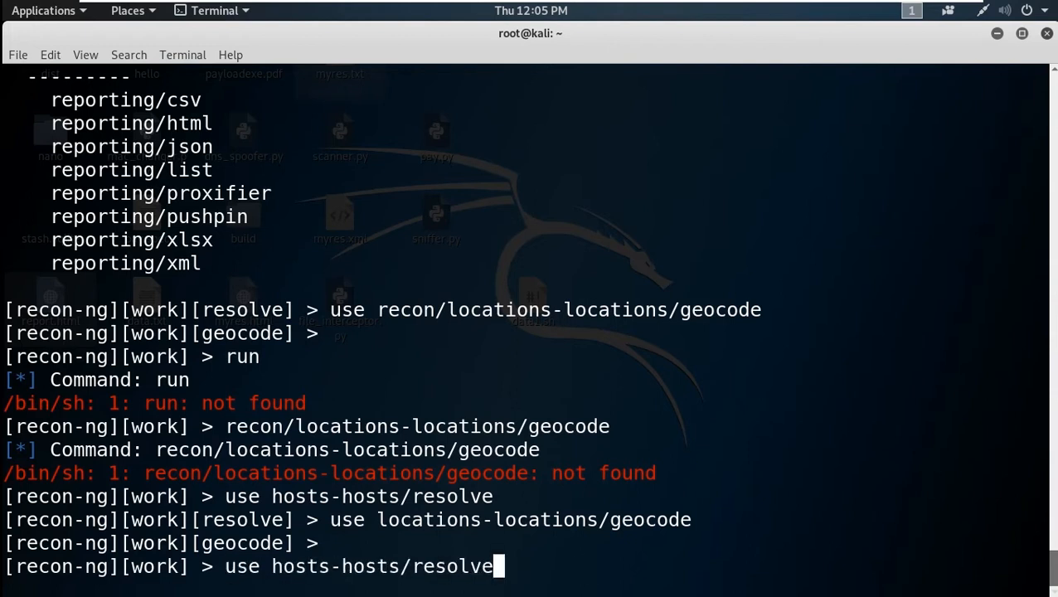
pyautogui.write('s')
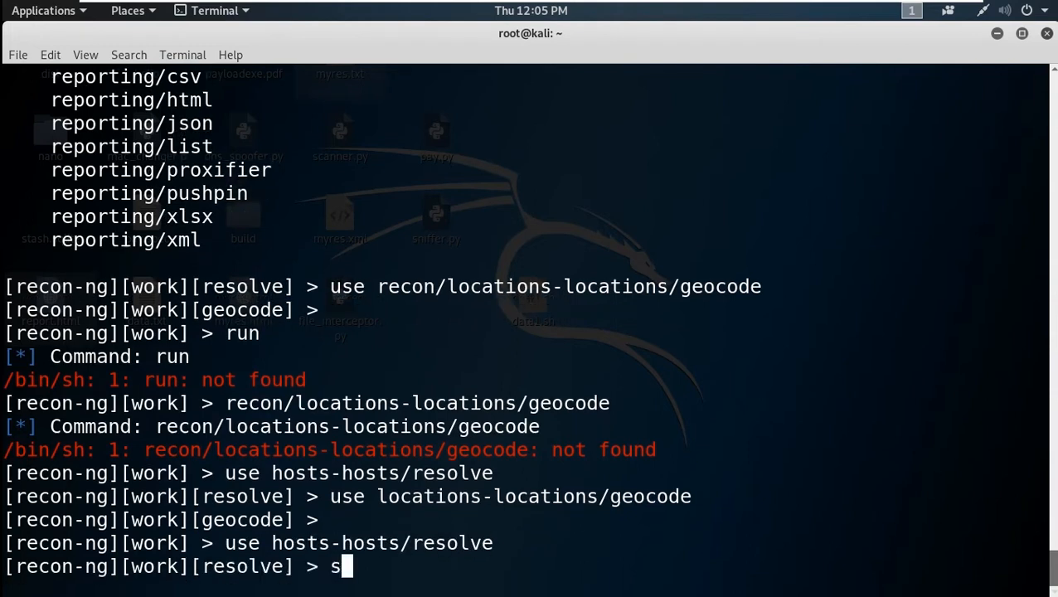
pyautogui.write('how h')
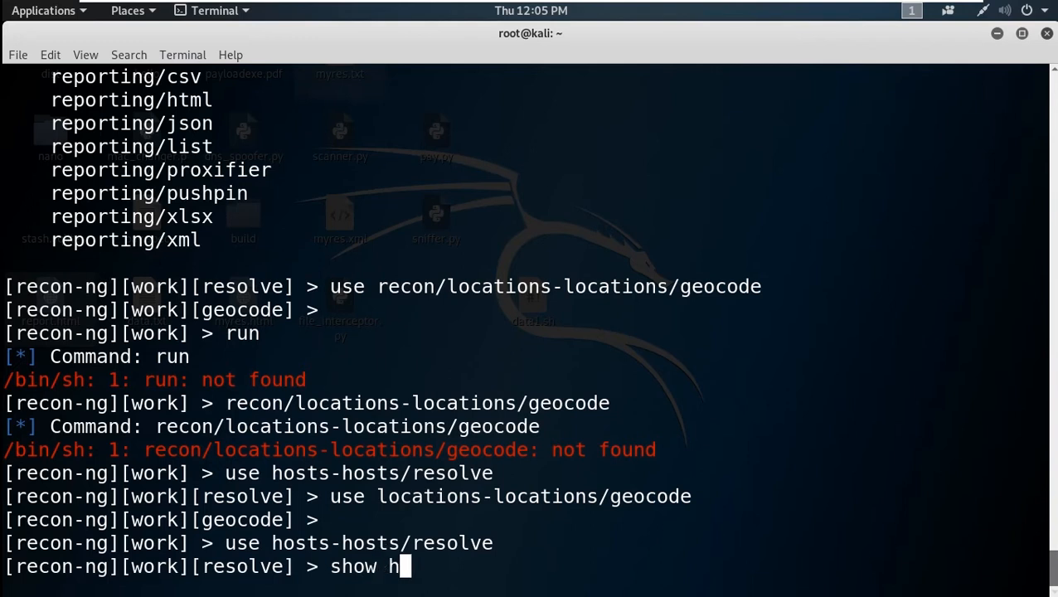
pyautogui.write('os')
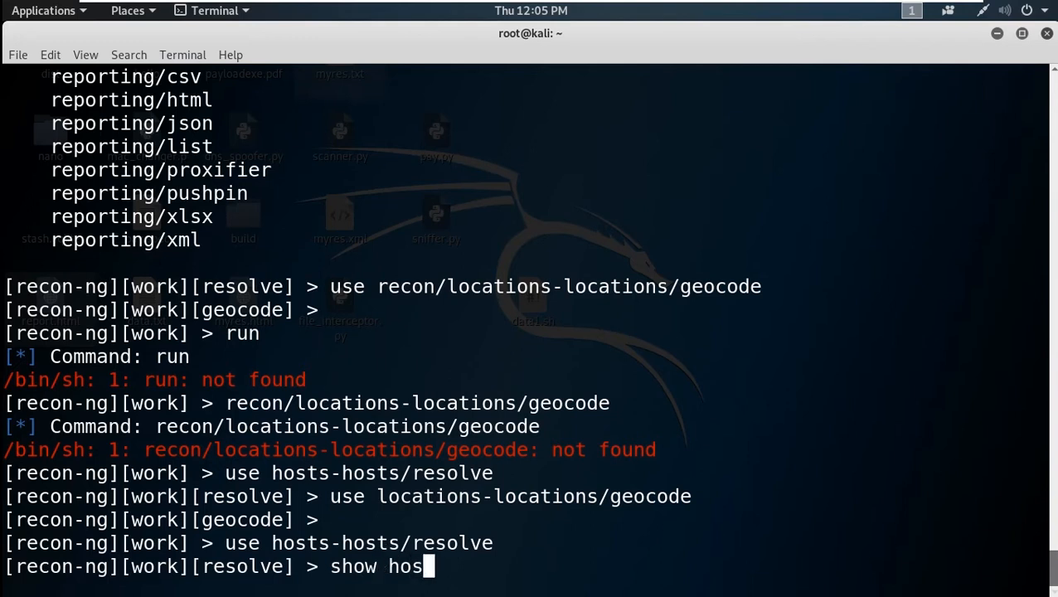
pyautogui.press('Return')
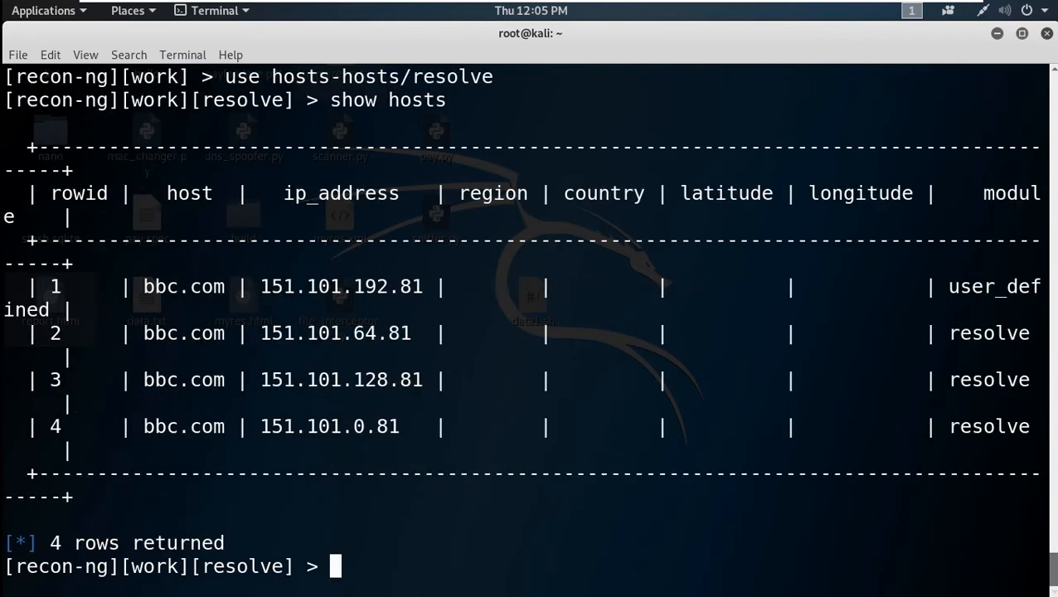
pyautogui.write('use g')
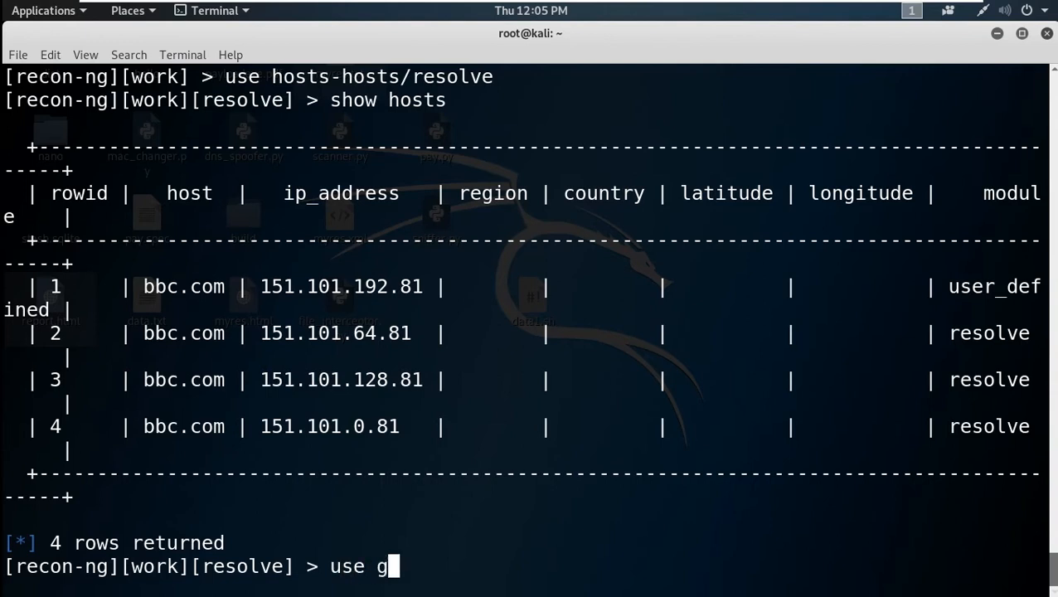
# - Try 'use geocode' and the pasted reverse_geocode module path
pyautogui.write('eocode')
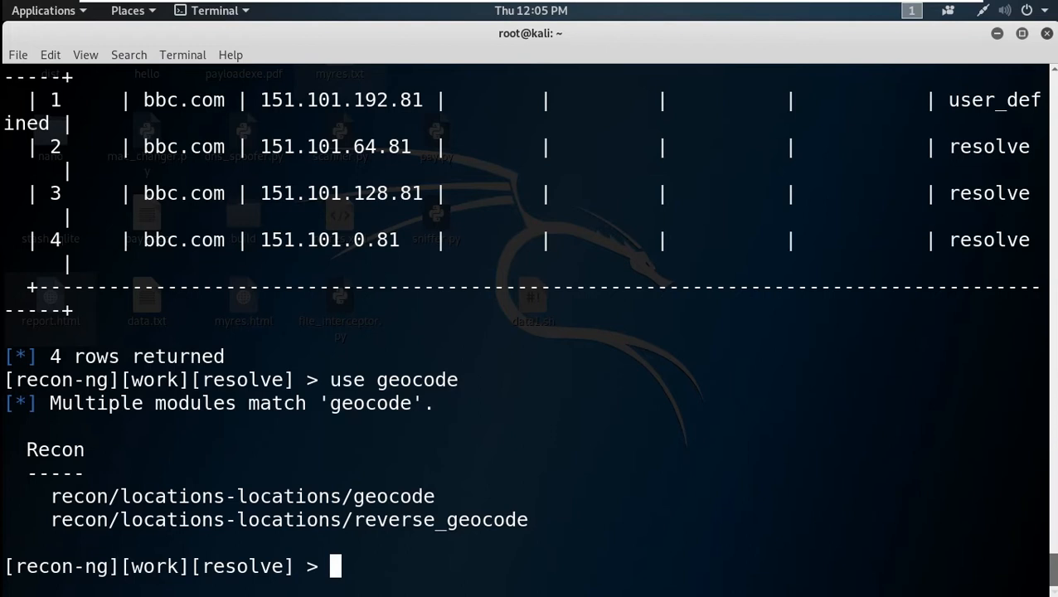
pyautogui.write('us')
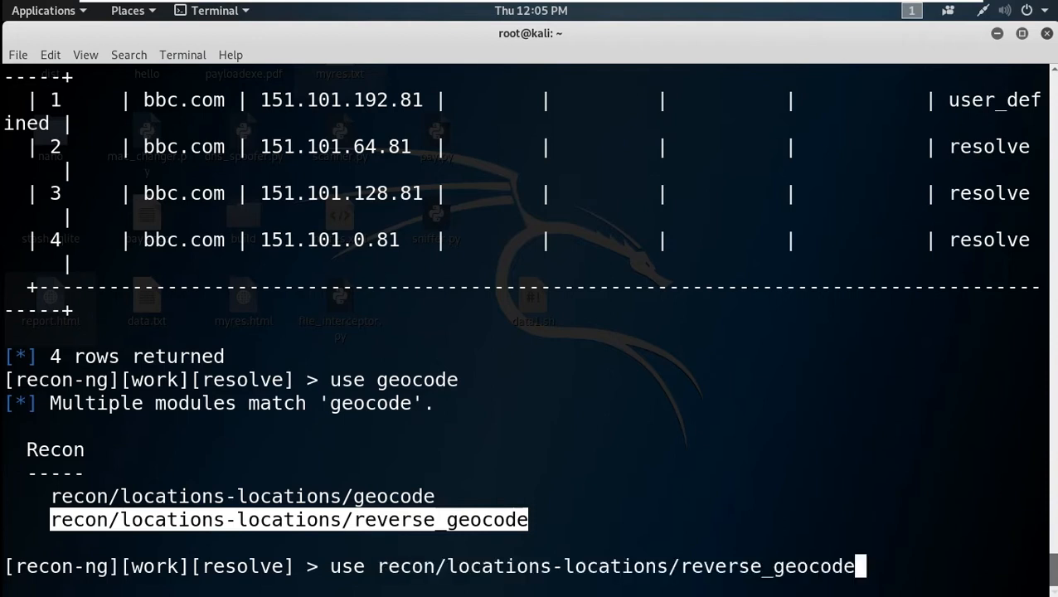
pyautogui.press('Return')
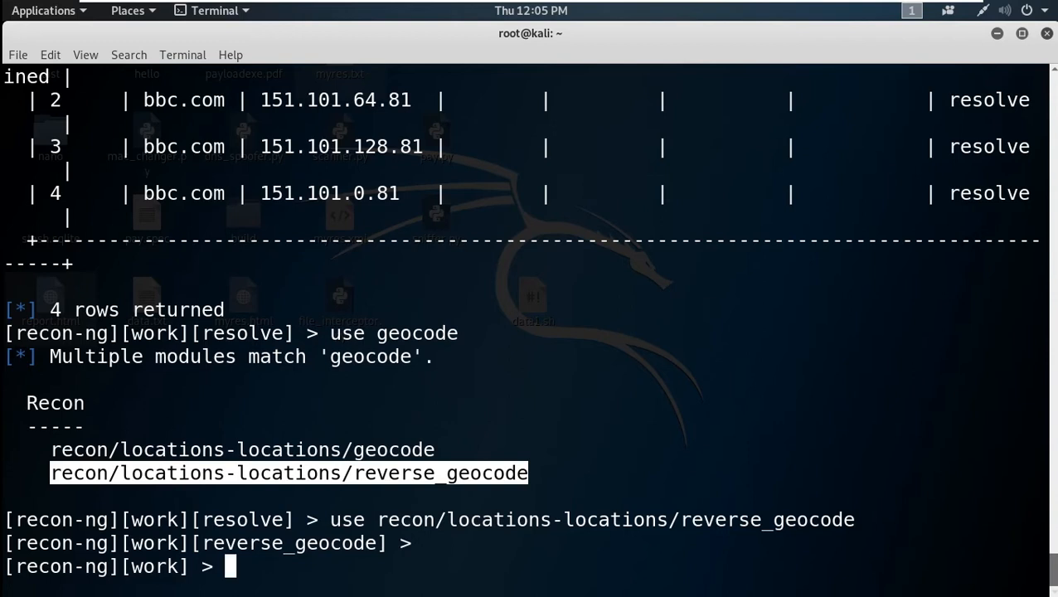
pyautogui.write('use geocode')
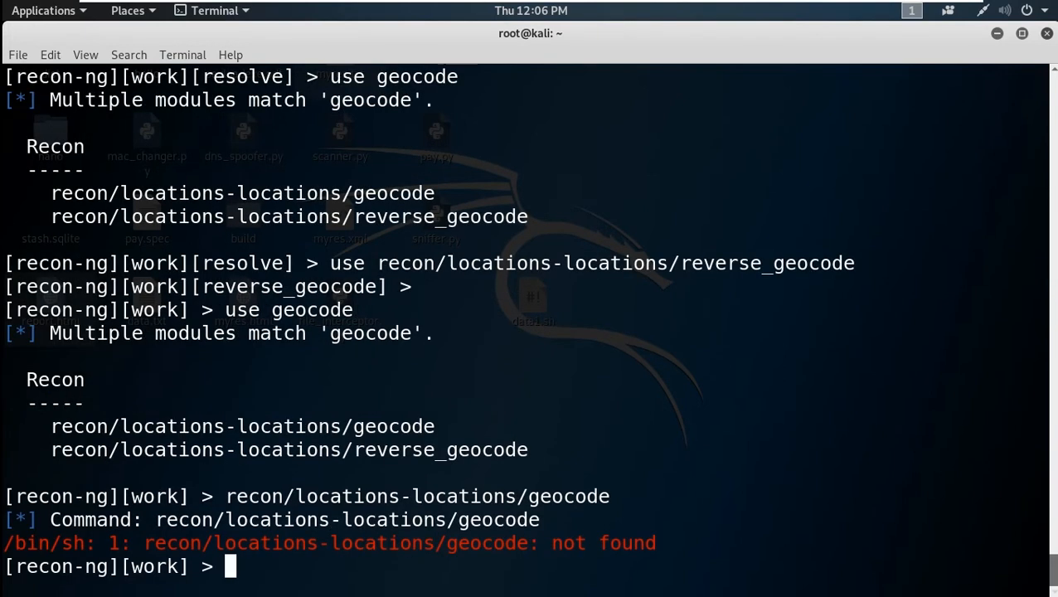
# - Try loading a nonexistent hosts-hosts/geocode module
pyautogui.write('use ho')
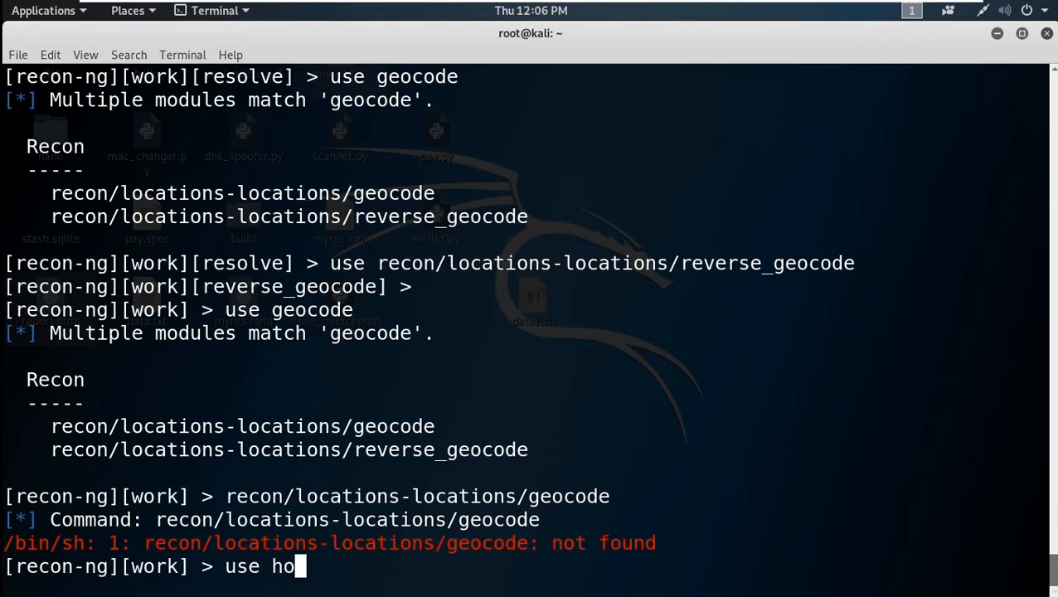
pyautogui.write('sts')
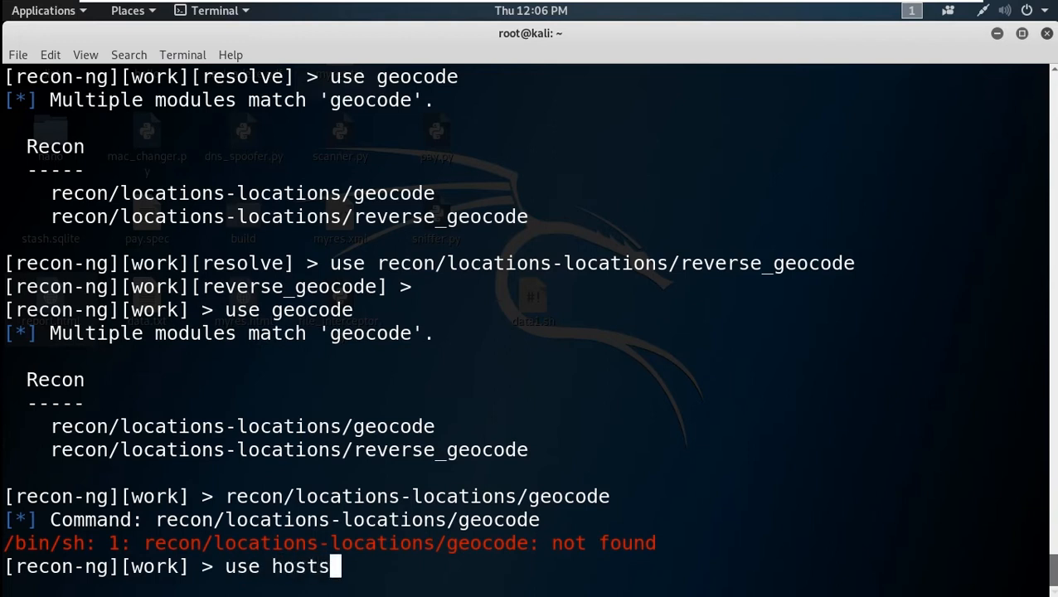
pyautogui.write('=ho')
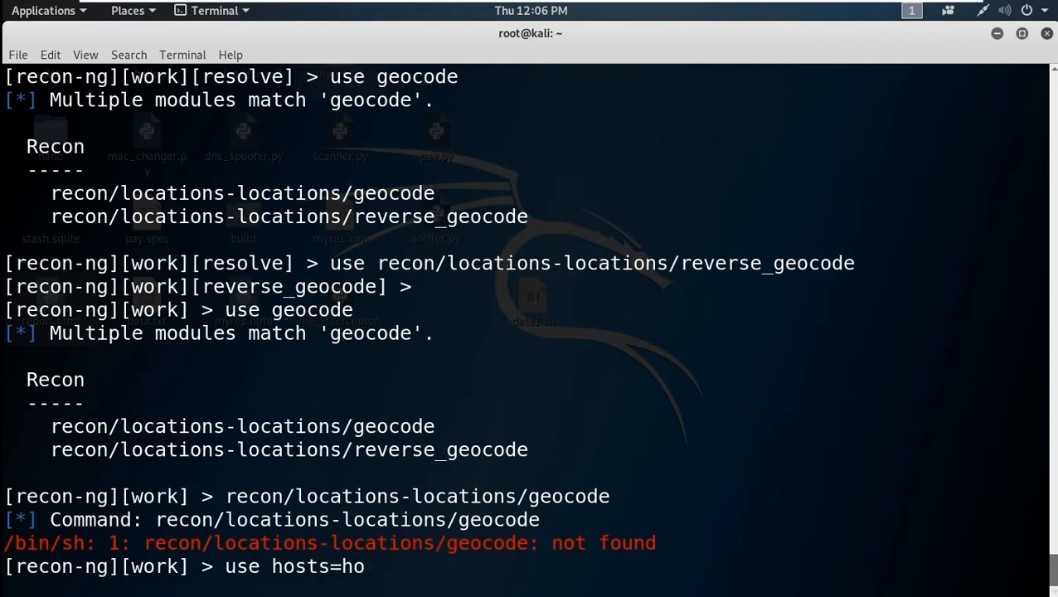
pyautogui.press('BackSpace')
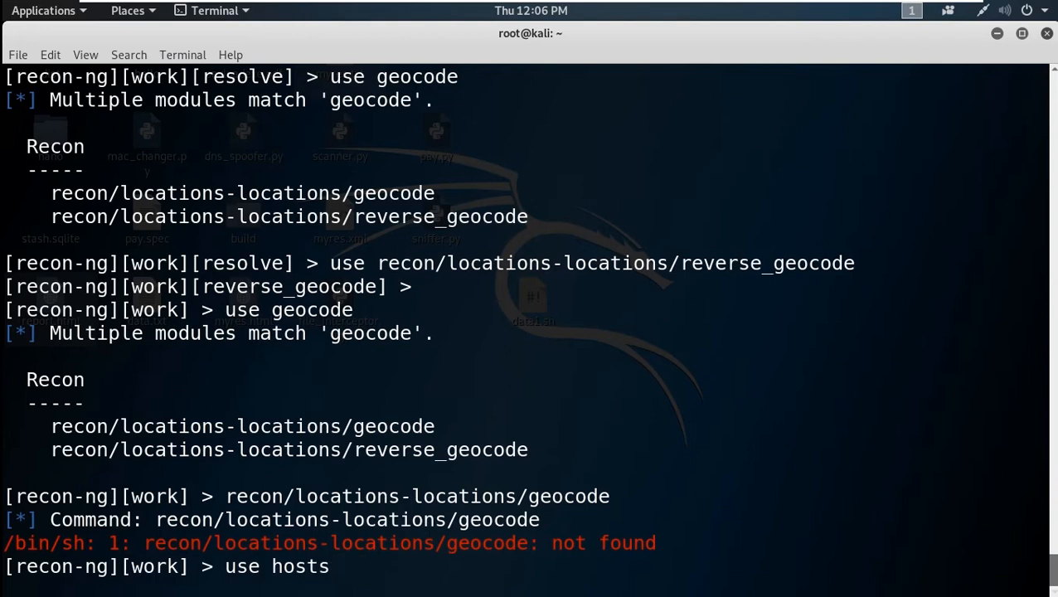
pyautogui.write('-ho')
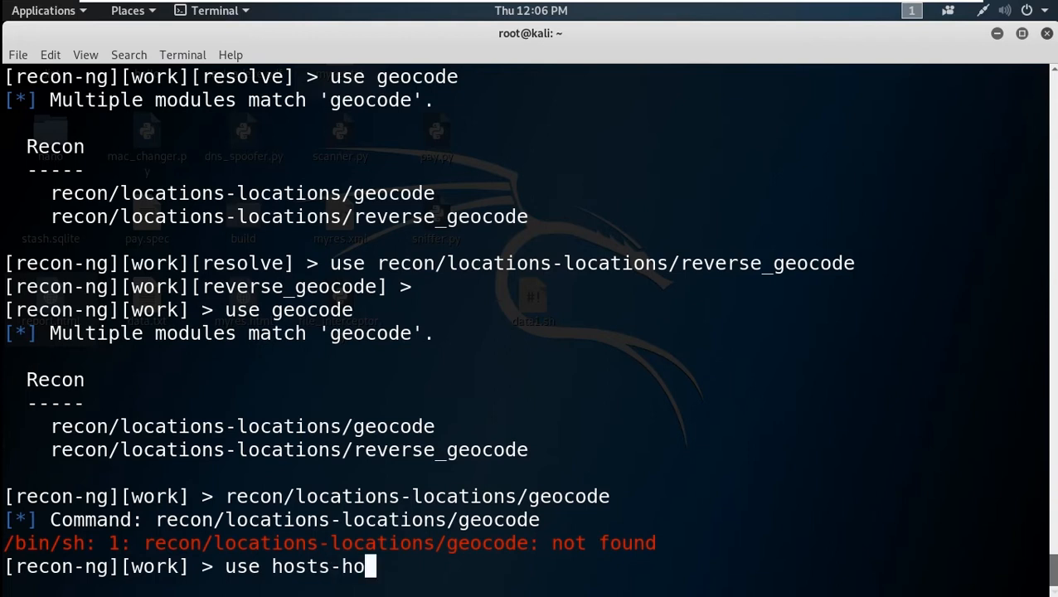
pyautogui.write('sts/')
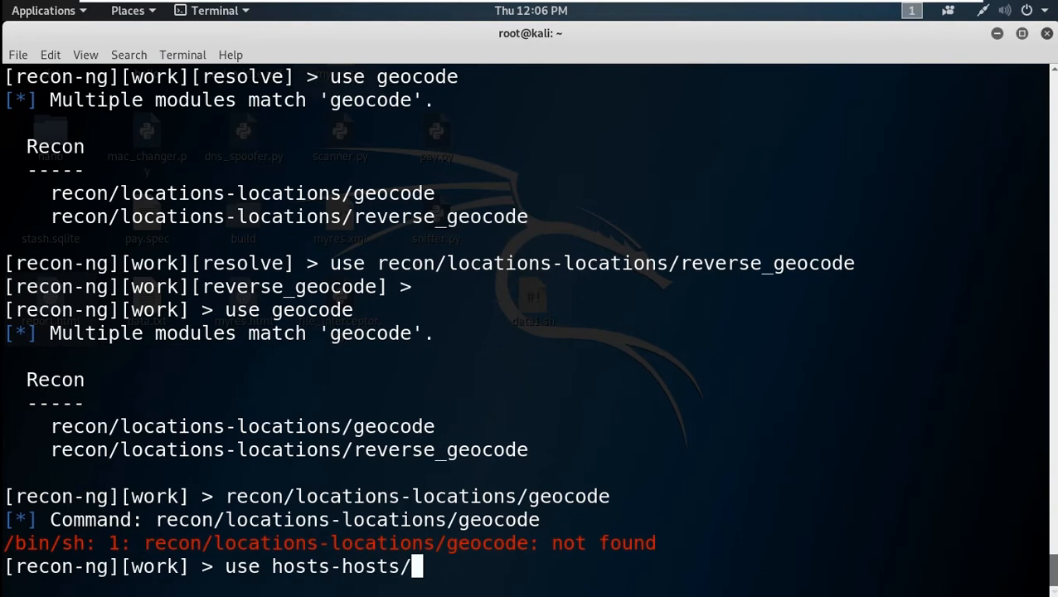
pyautogui.write('geoco')
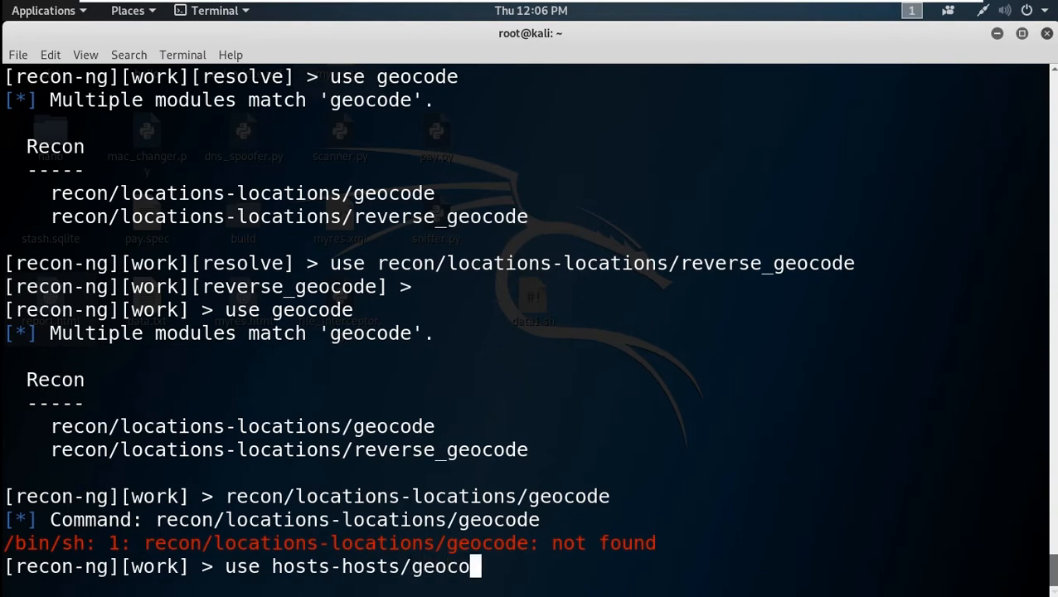
pyautogui.press('Return')
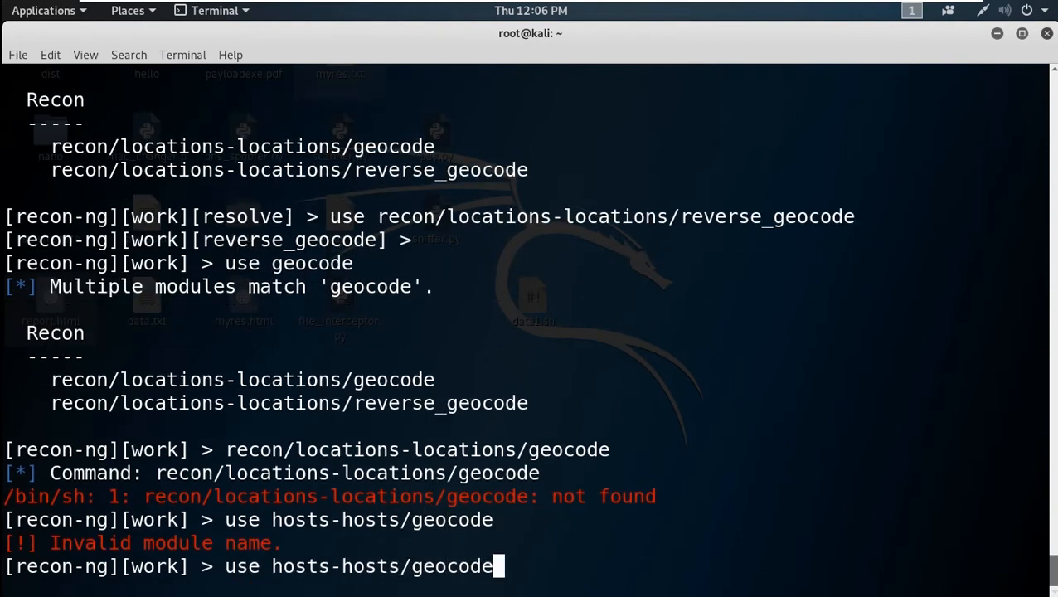
# - Reload hosts-hosts/resolve and enter 'use geocode', which lists two matching geocode modules
pyautogui.press('BackSpace')
pyautogui.write('resolv')
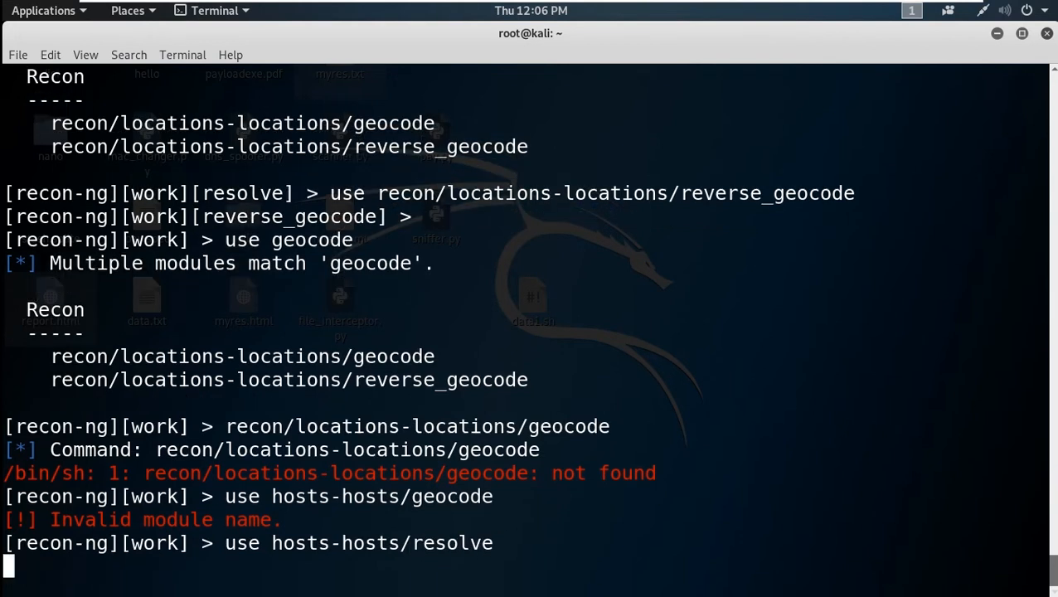
pyautogui.write('use ge')
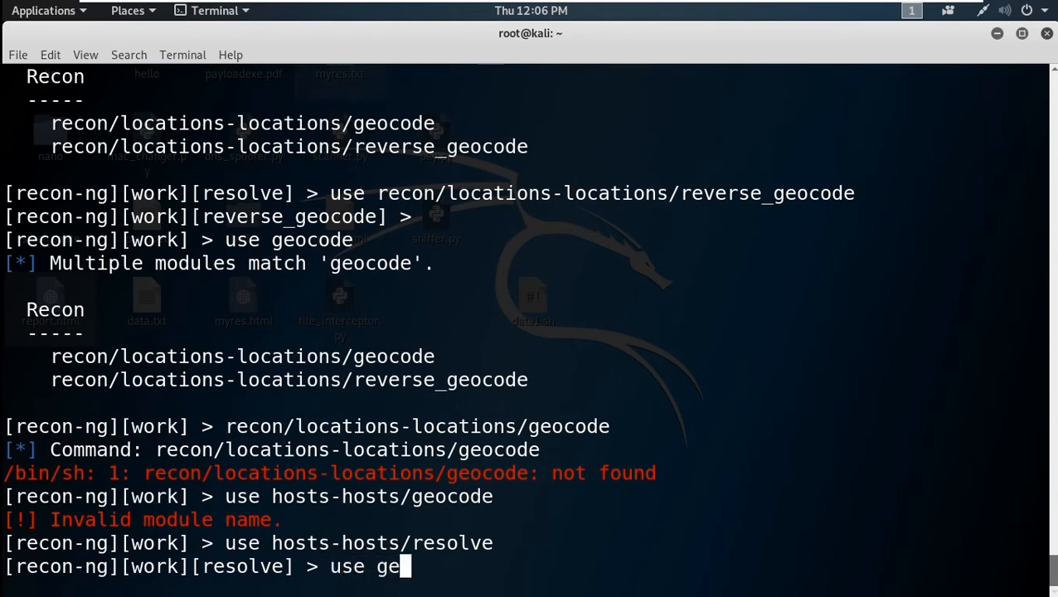
pyautogui.write('ocode')
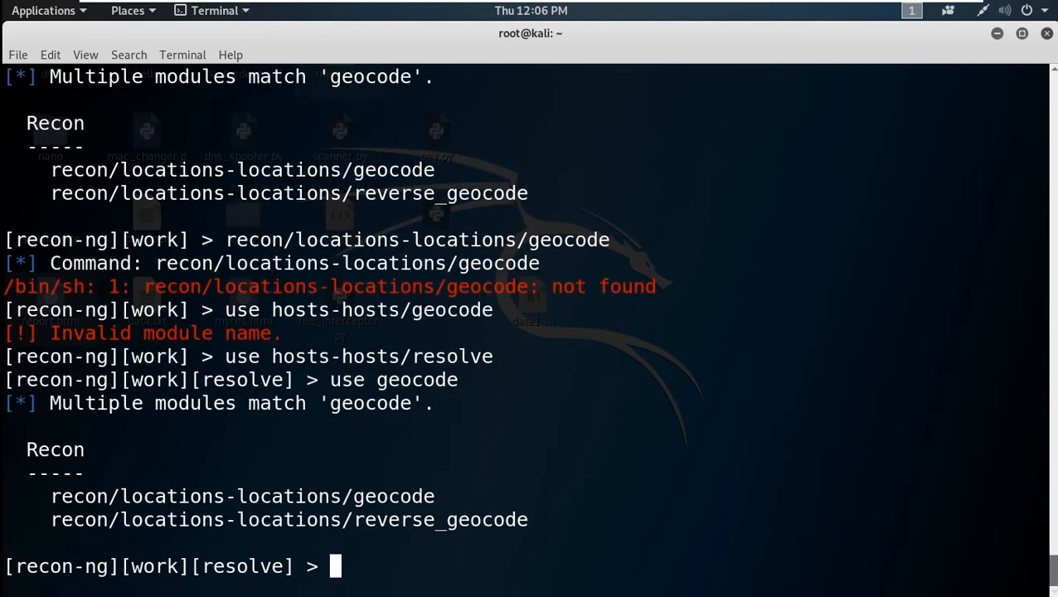
# - Enter the geocode path, then fix it to 'use recon/locations-locations/geocode', which briefly loads
pyautogui.doubleClick(242, 496)
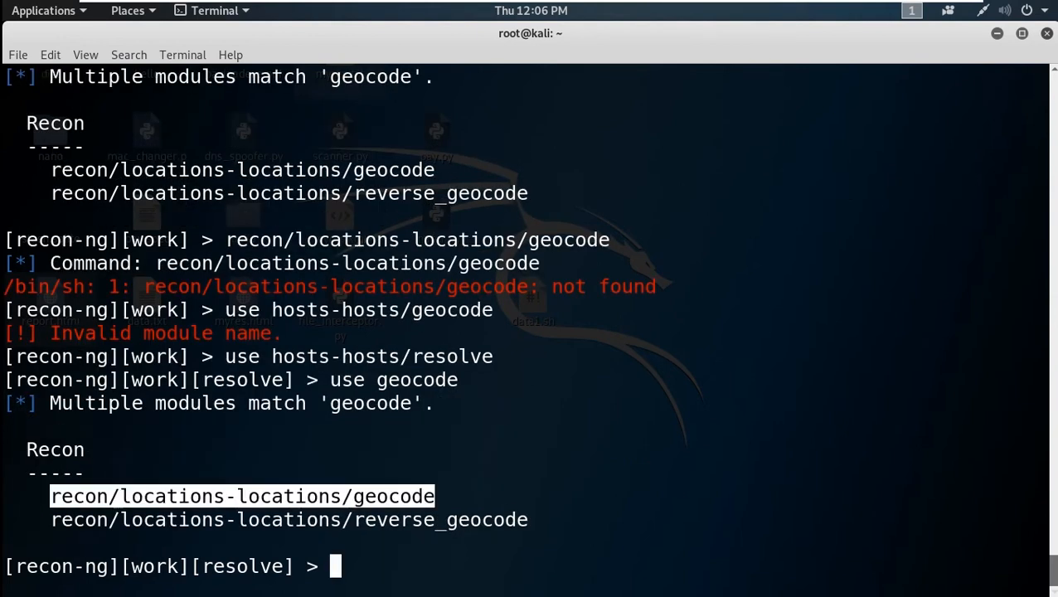
pyautogui.write('recon/locations-locations/geocode')
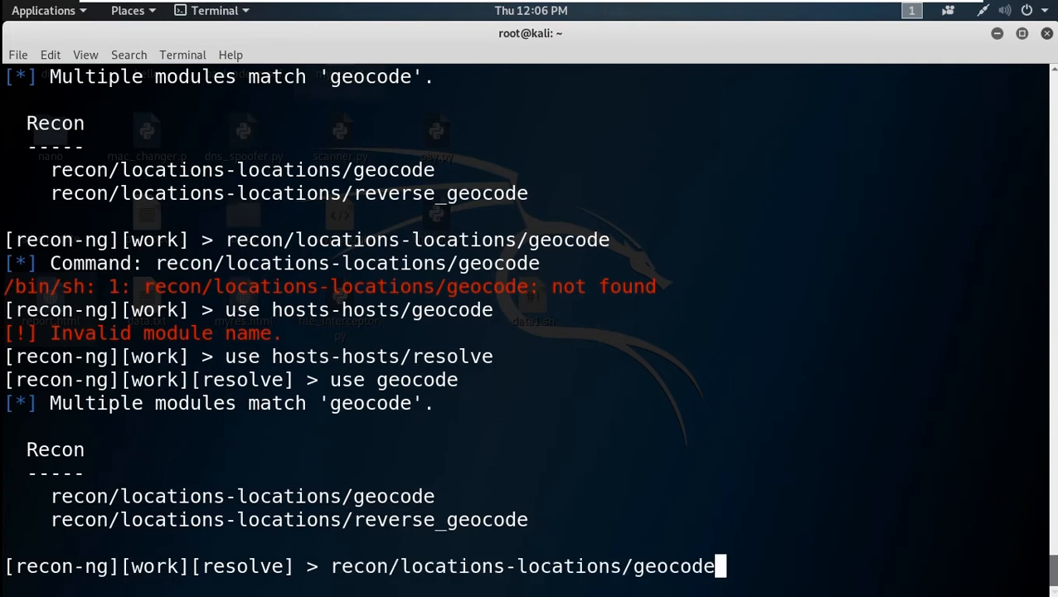
pyautogui.press('Return')
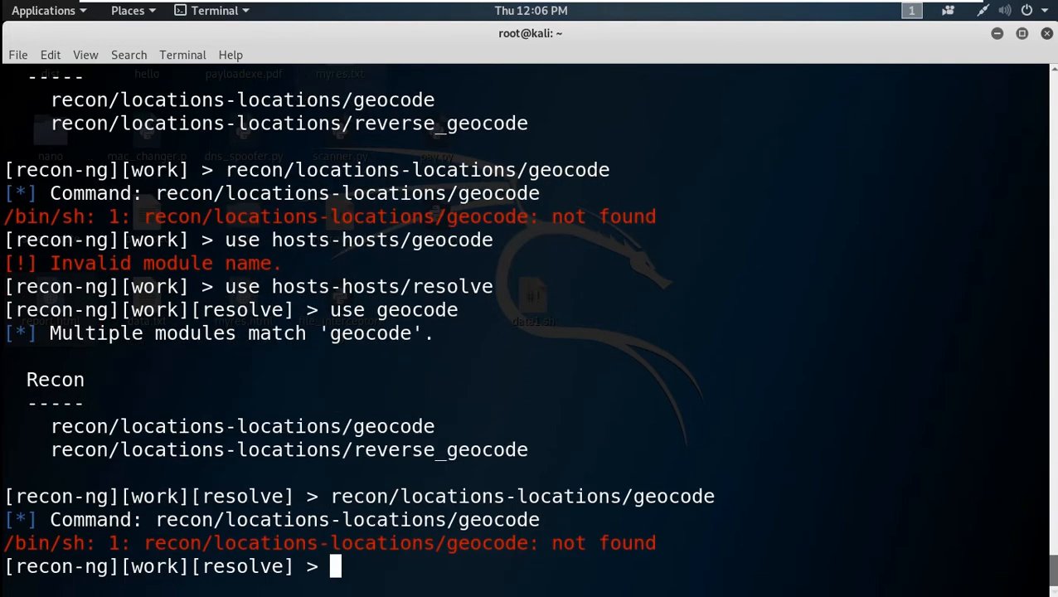
pyautogui.write('recon/locations-locations/geocode')
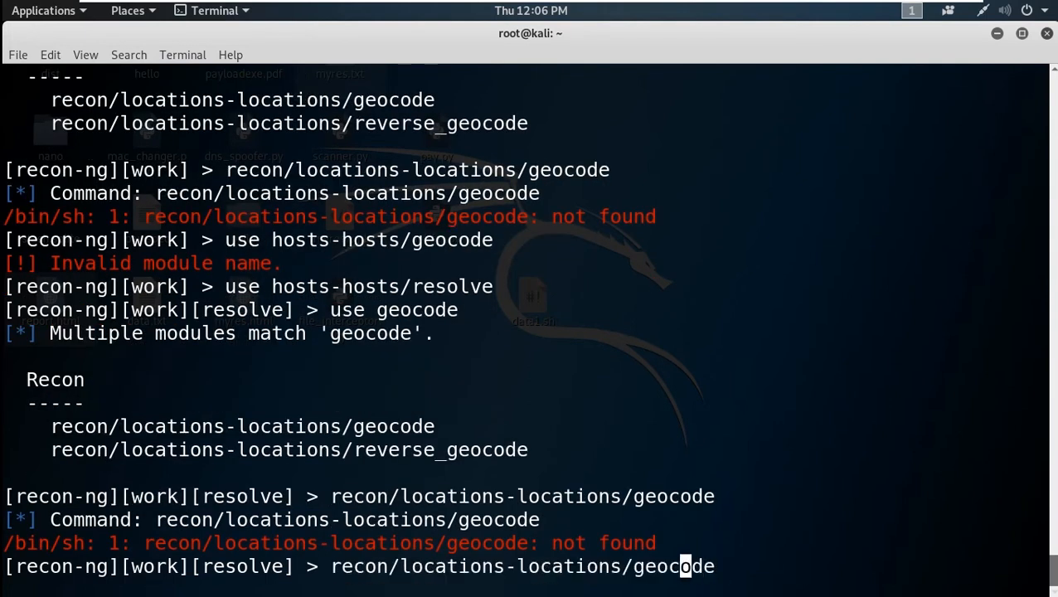
pyautogui.press('Left')
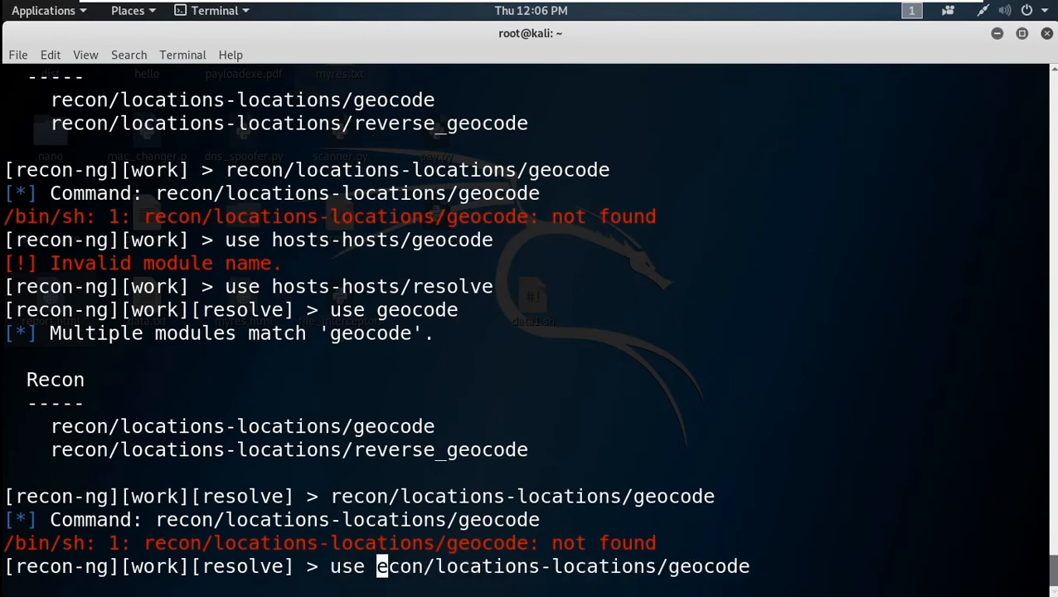
pyautogui.press('Return')
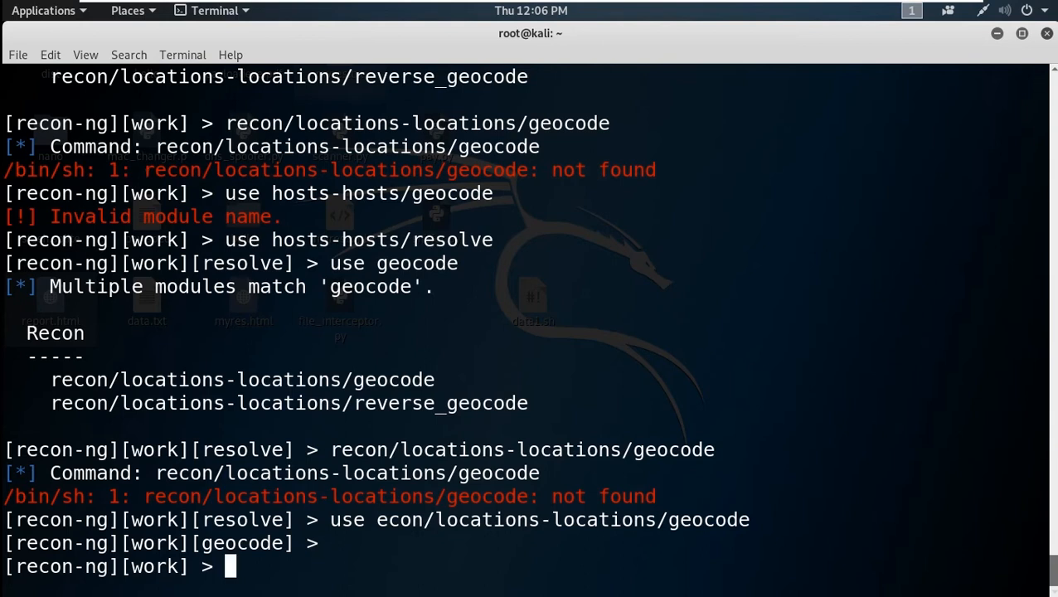
pyautogui.write('use econ/locations-locations/geocode')
pyautogui.write('use ho')
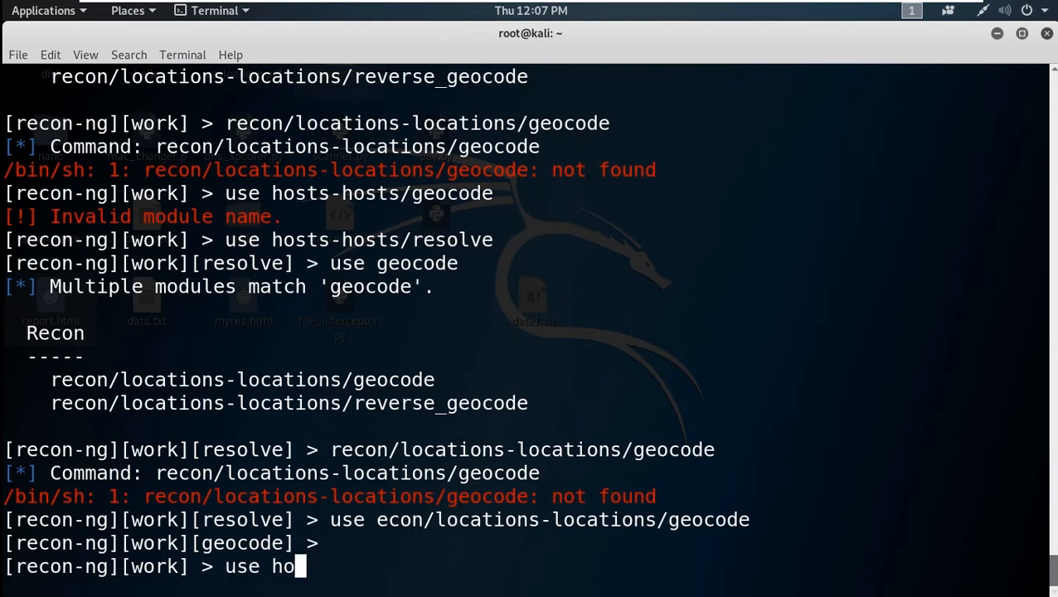
# - Switch back to the hosts-hosts/resolve module
pyautogui.write('sts-')
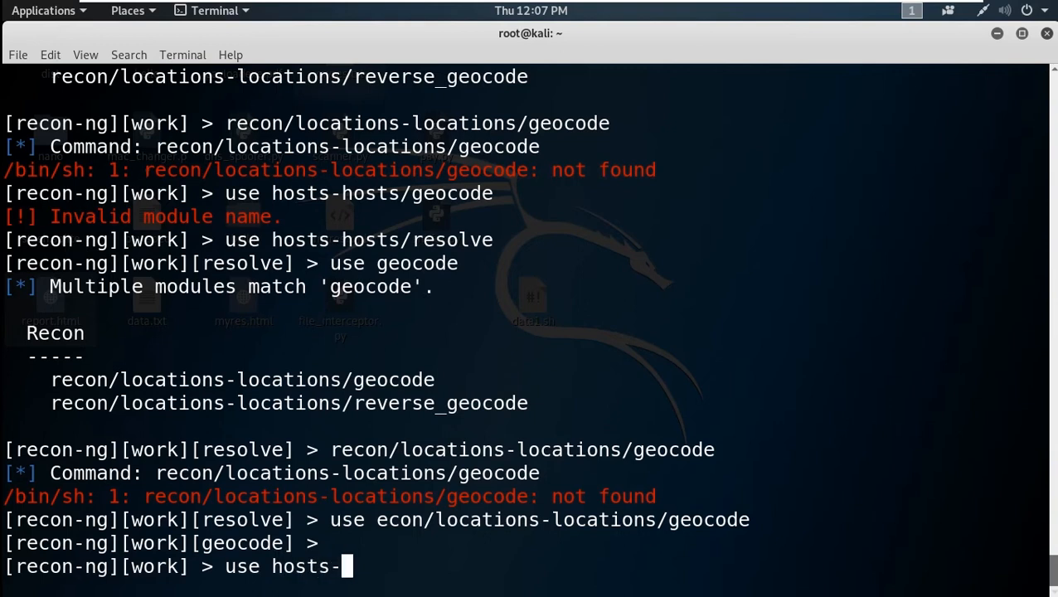
pyautogui.write('host')
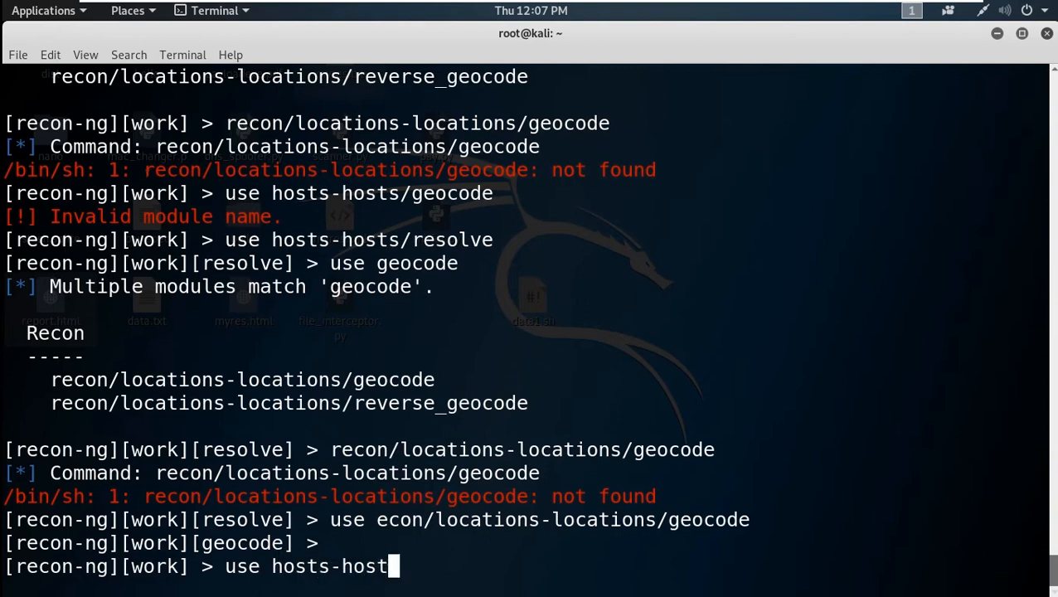
pyautogui.write('s/r')
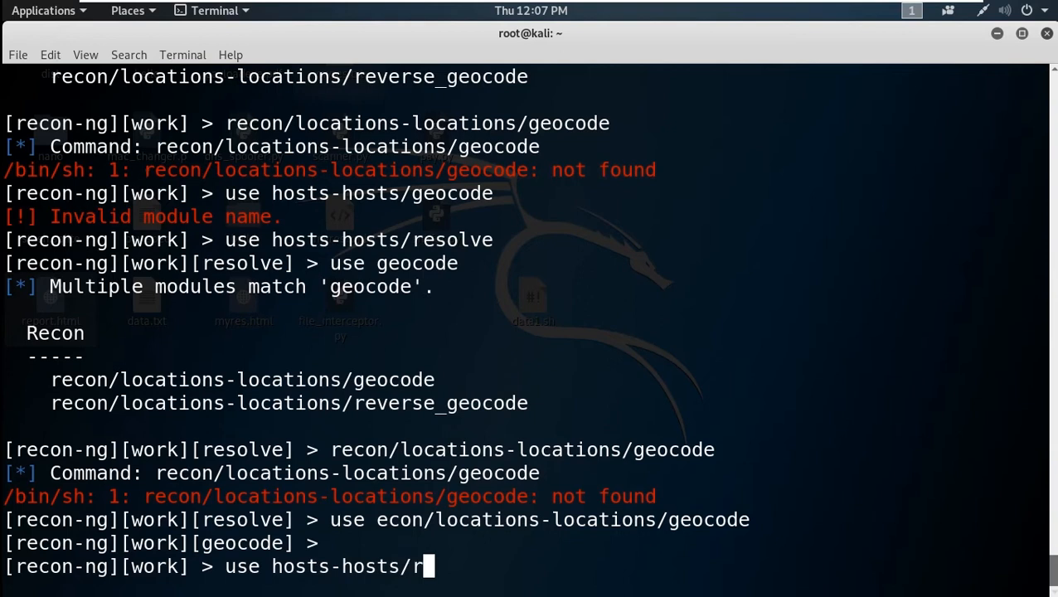
pyautogui.write('esolve')
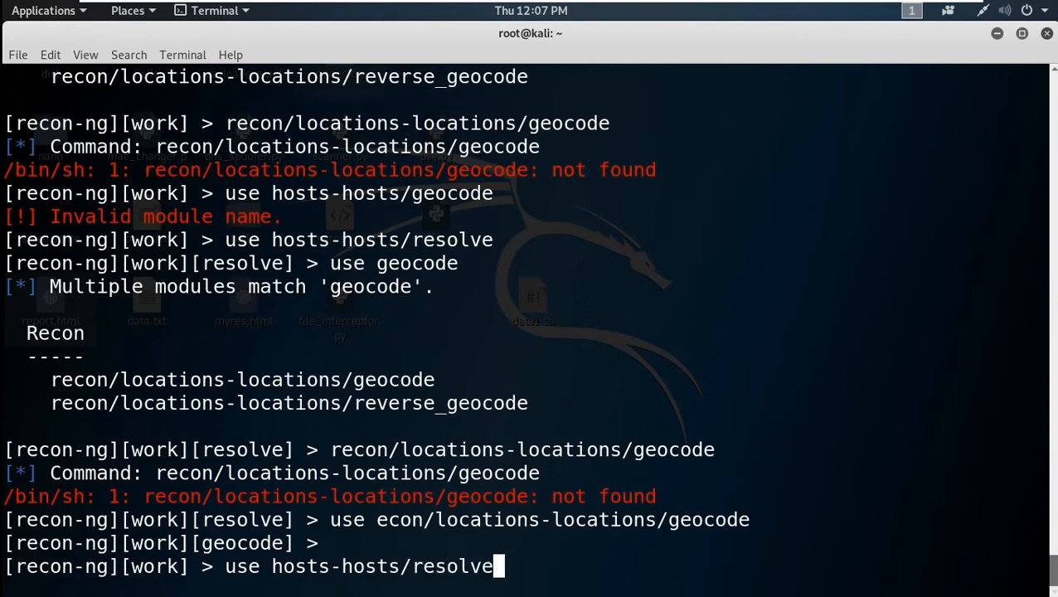
pyautogui.press('Return')
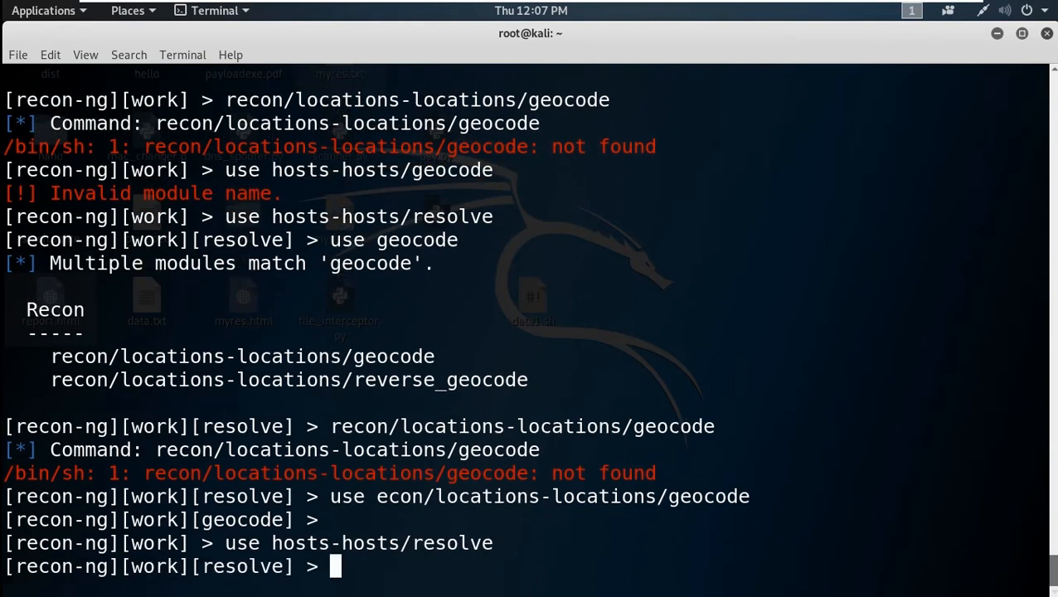
# - Run the module once, then add bbc.com as a host with the remaining fields left blank
pyautogui.write('run 1')
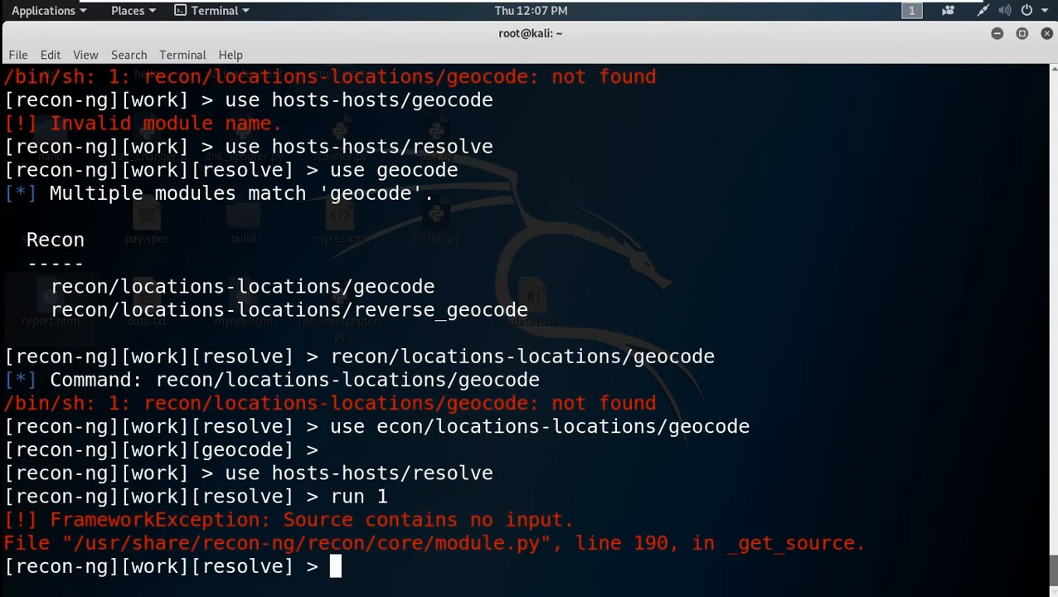
pyautogui.write('add hosts')
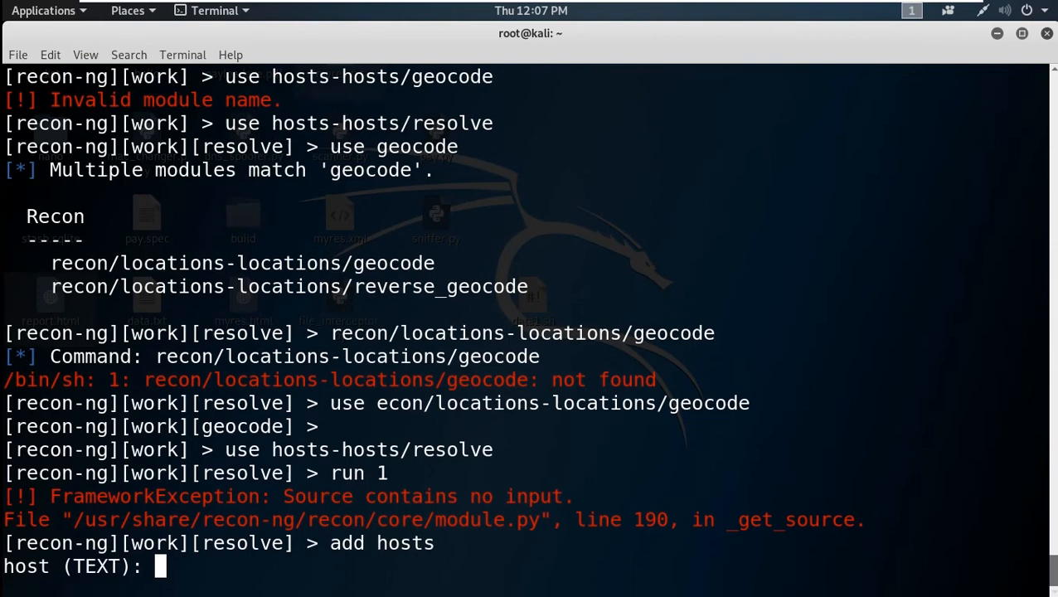
pyautogui.write('bbc')
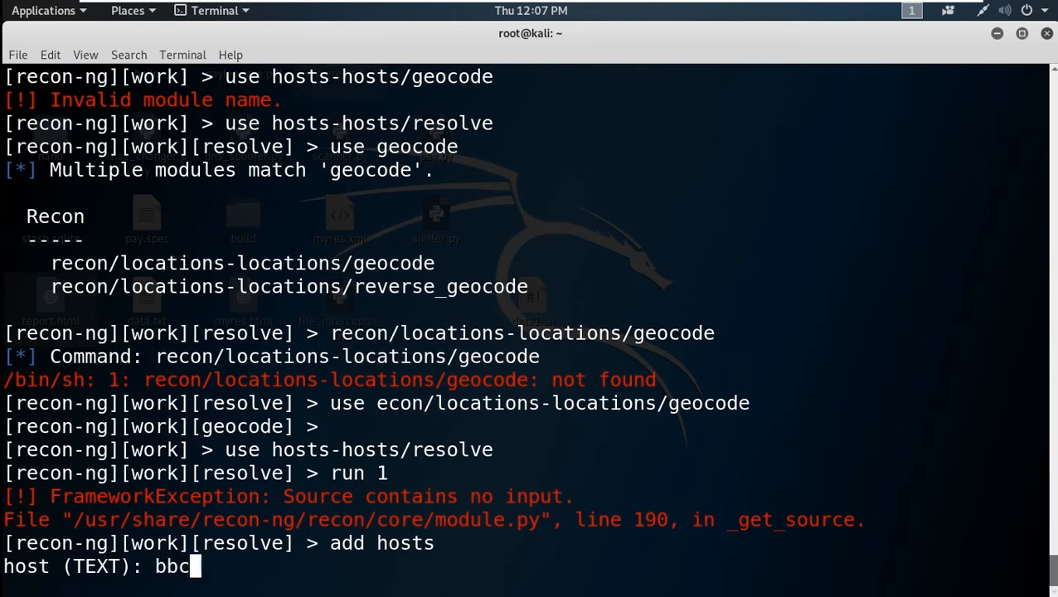
pyautogui.write('.com')
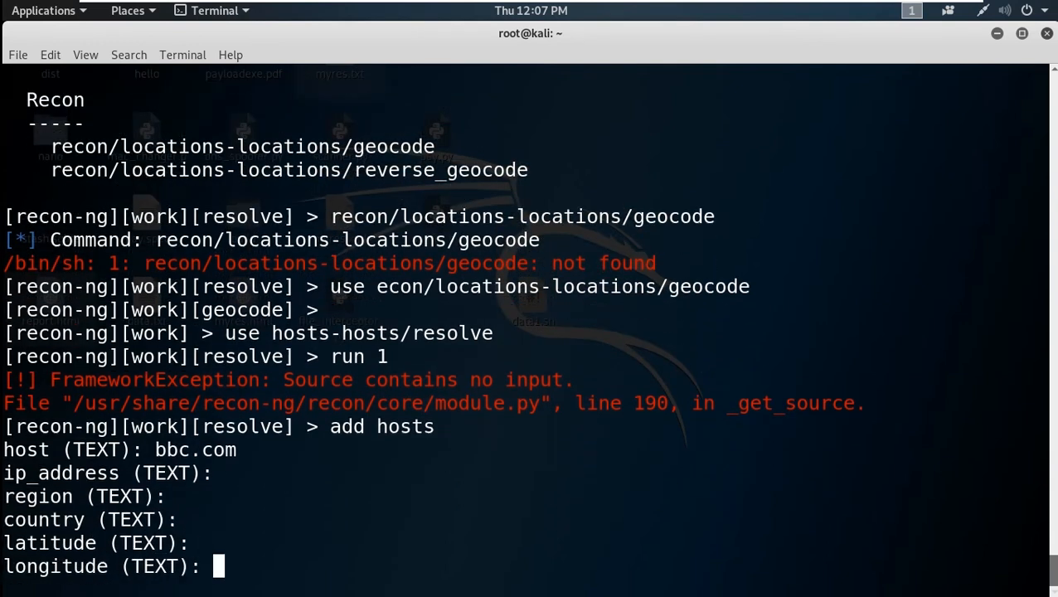
pyautogui.press('Return')
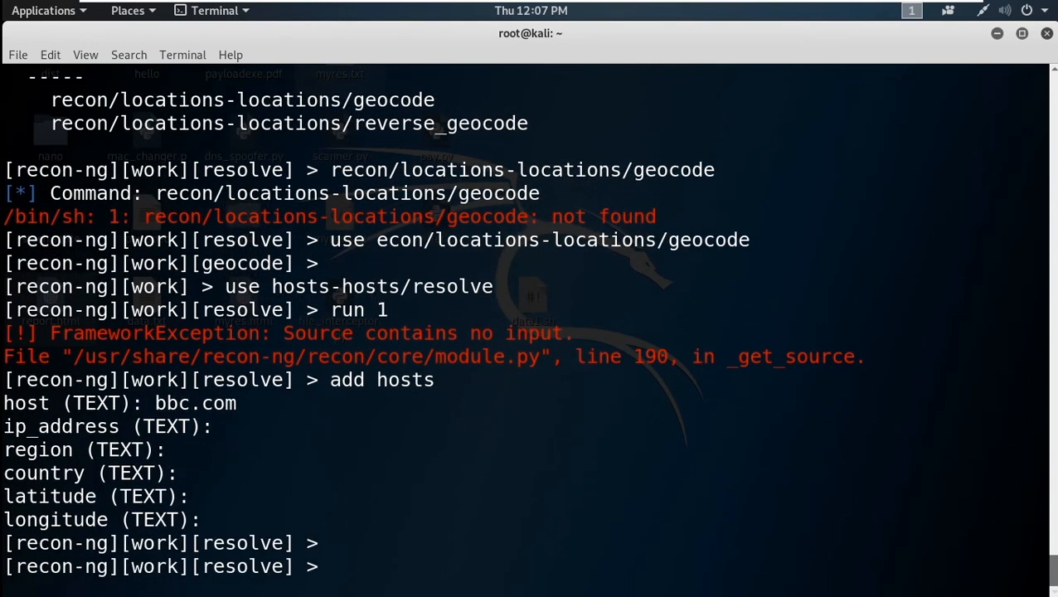
# - Reload the hosts-hosts/resolve module in the workspace
pyautogui.write('us')
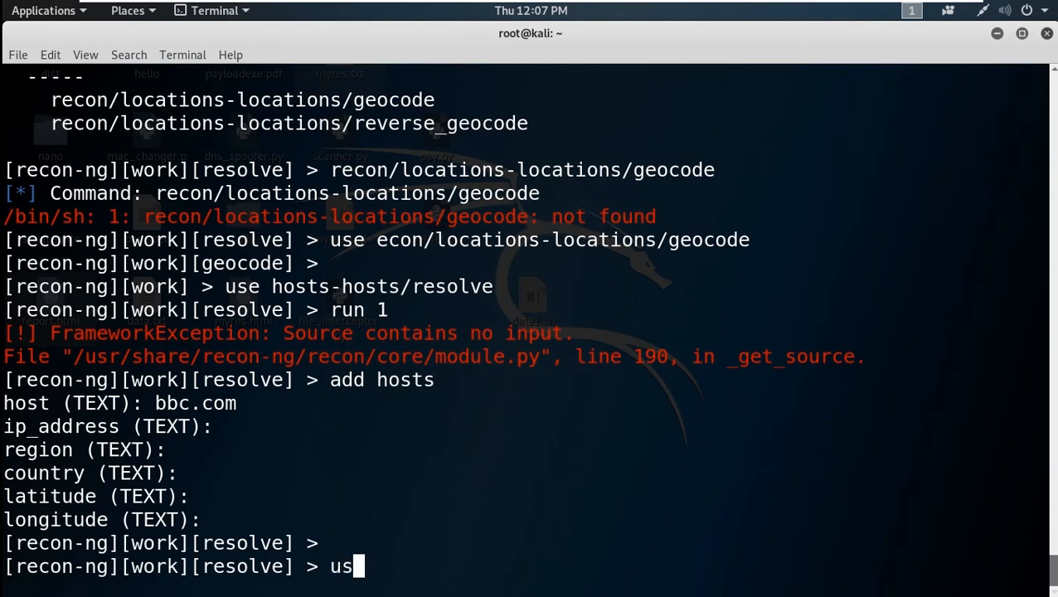
pyautogui.write('e hosts-h')
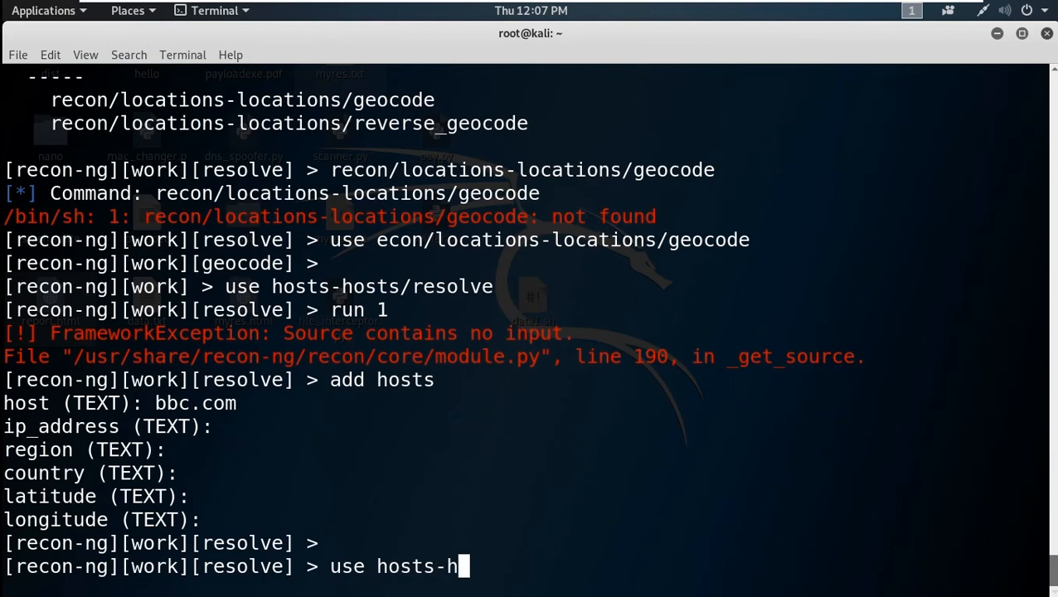
pyautogui.write('osts/')
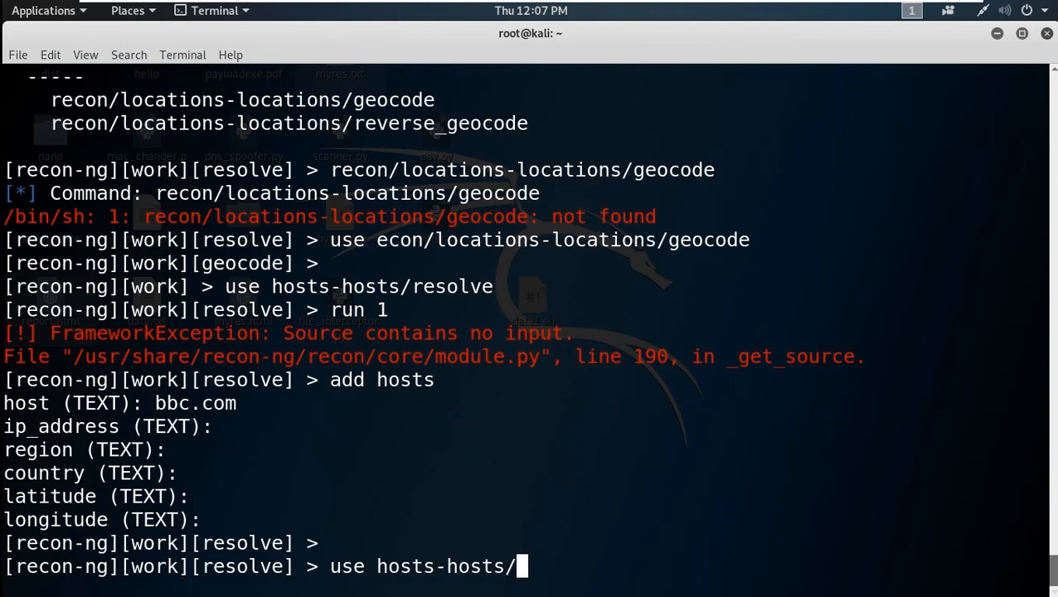
pyautogui.write('resolve')
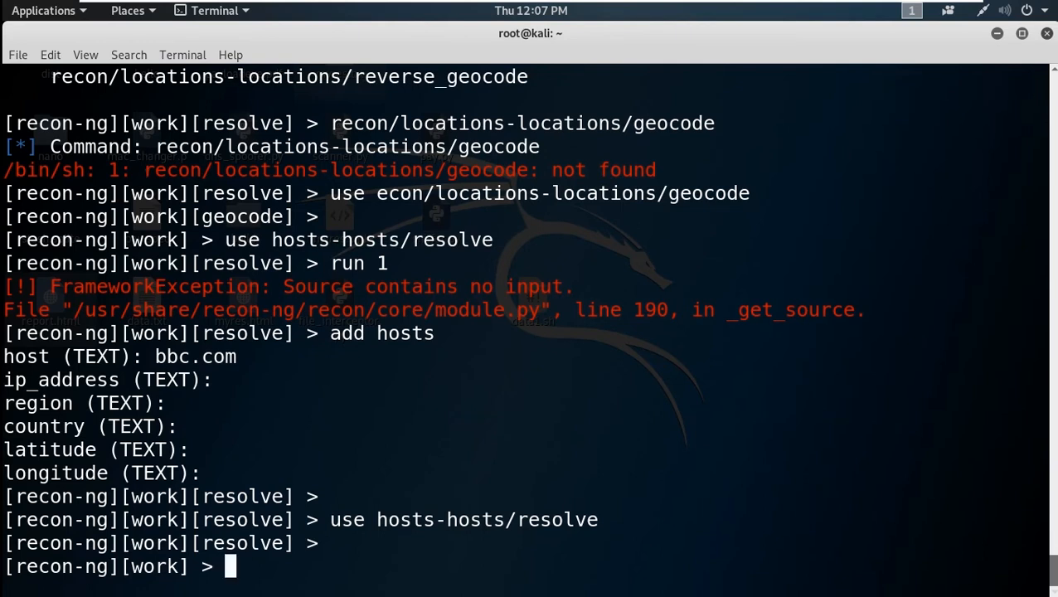
pyautogui.write('use hosts-hosts/resolve')
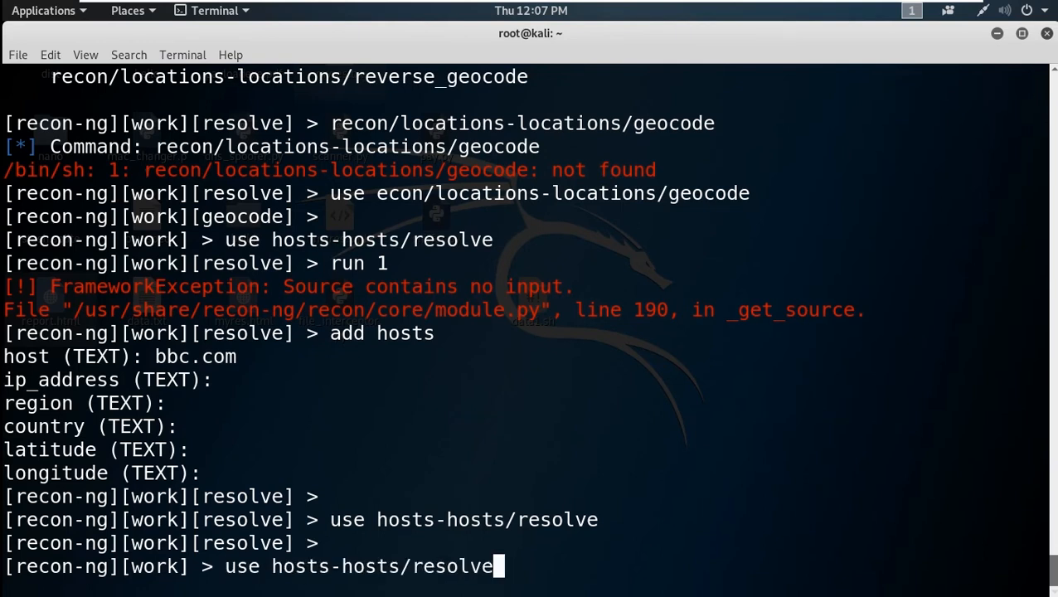
pyautogui.press('Return')
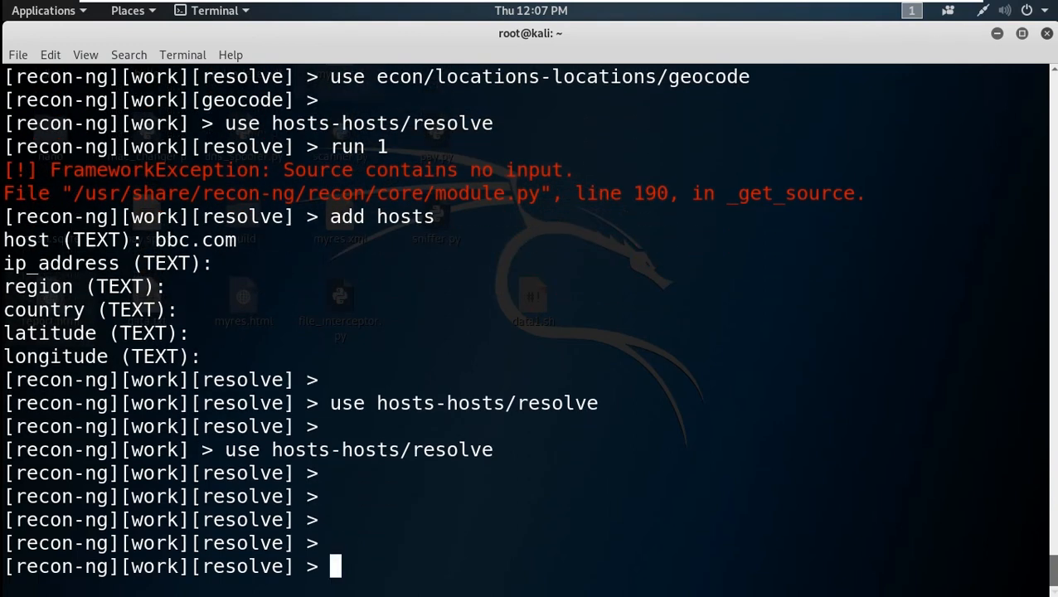
# - Run the resolve module twice more; it again reports no input, then start 'show hosts'
pyautogui.write('run 1')
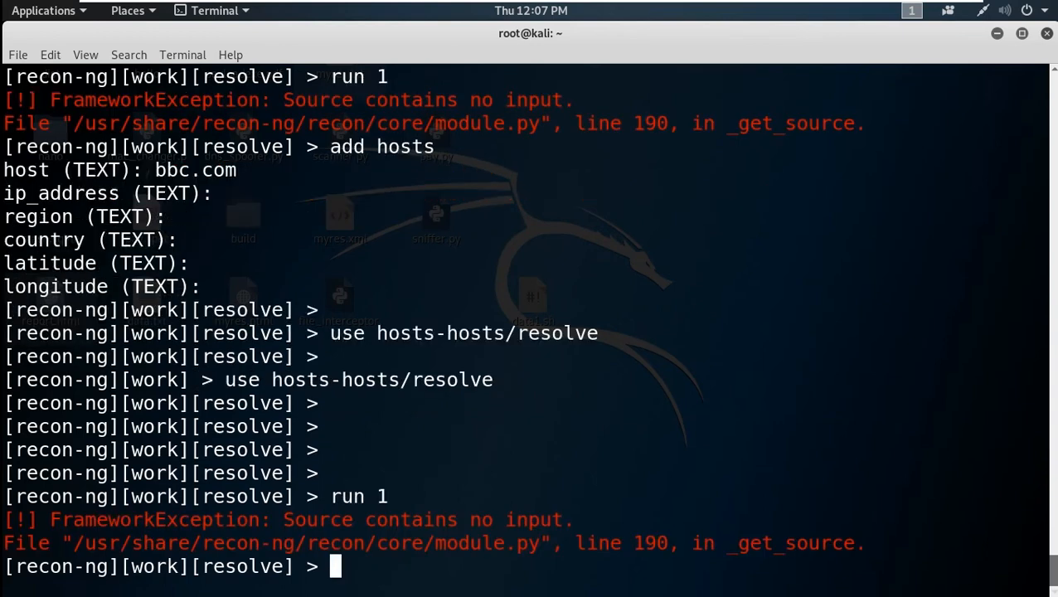
pyautogui.write('run')
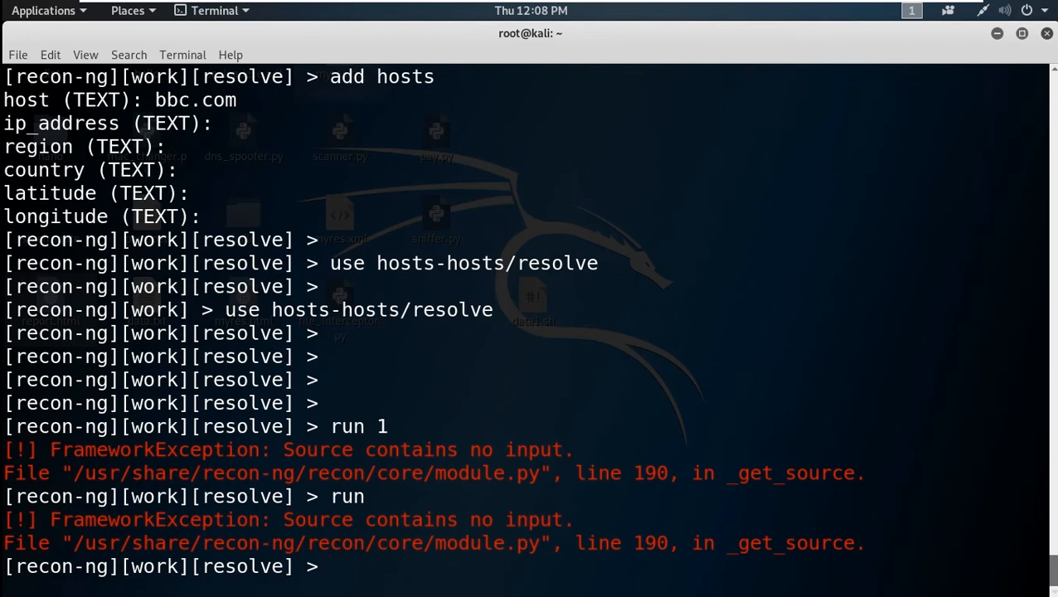
pyautogui.write('show hosts')
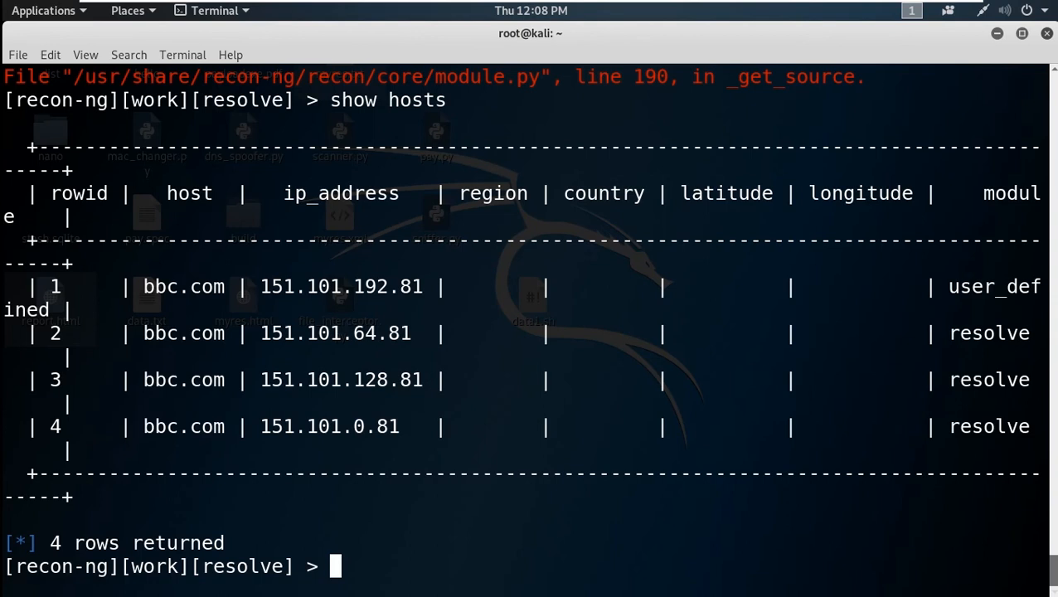
# - Select the bbc.com host entry in the first row of the hosts listing
pyautogui.doubleClick(183, 286)
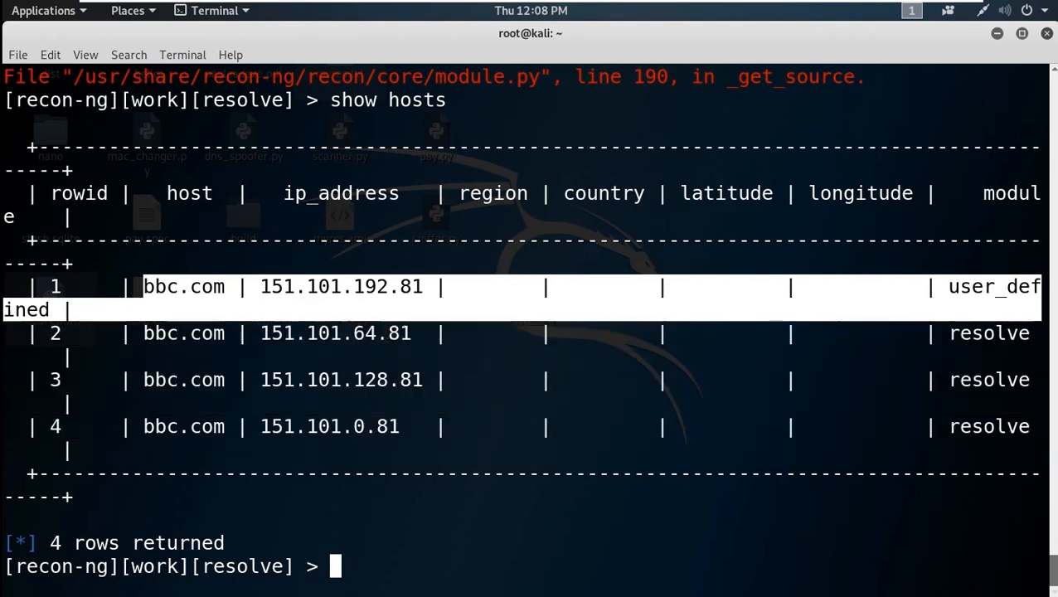
pyautogui.doubleClick(184, 286)
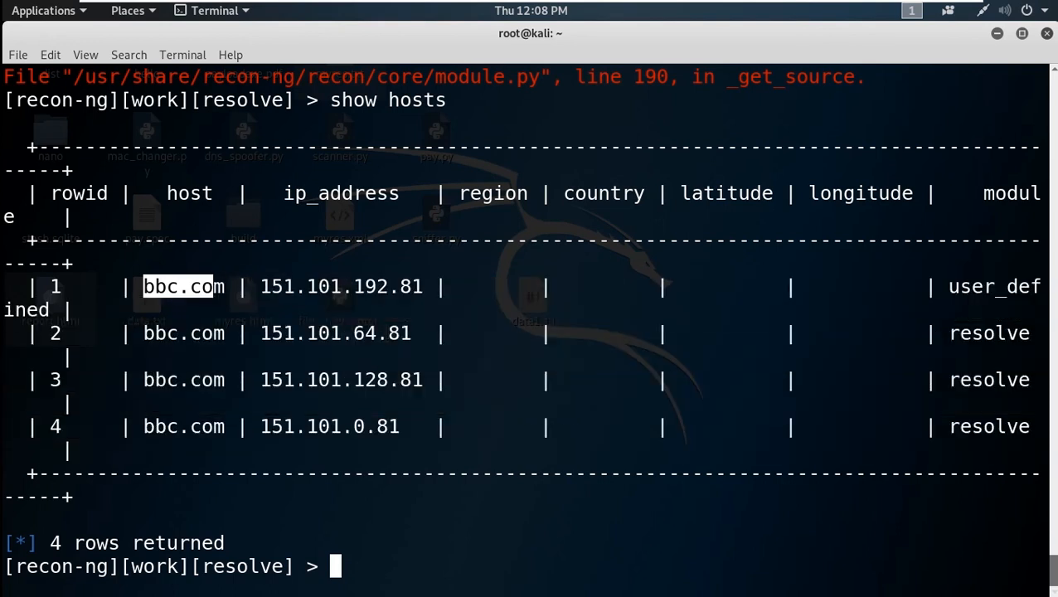